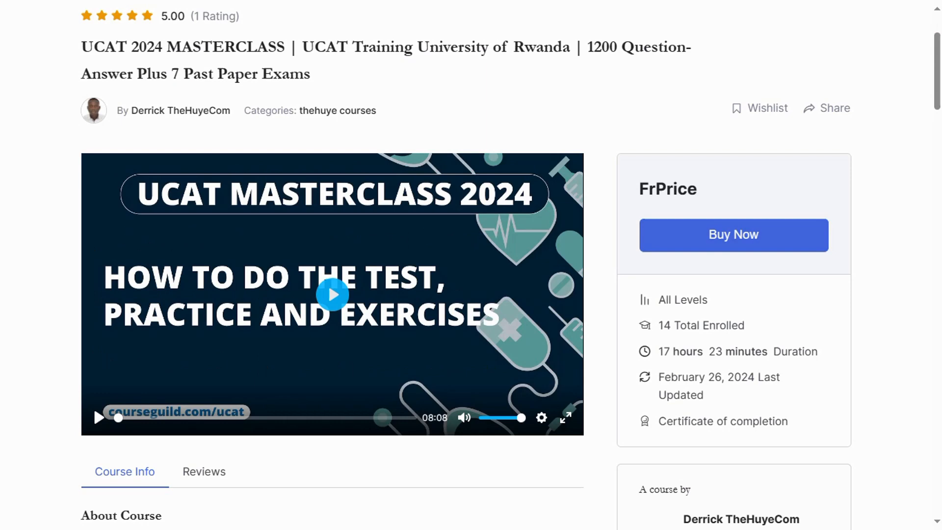
mouse_move(590, 191)
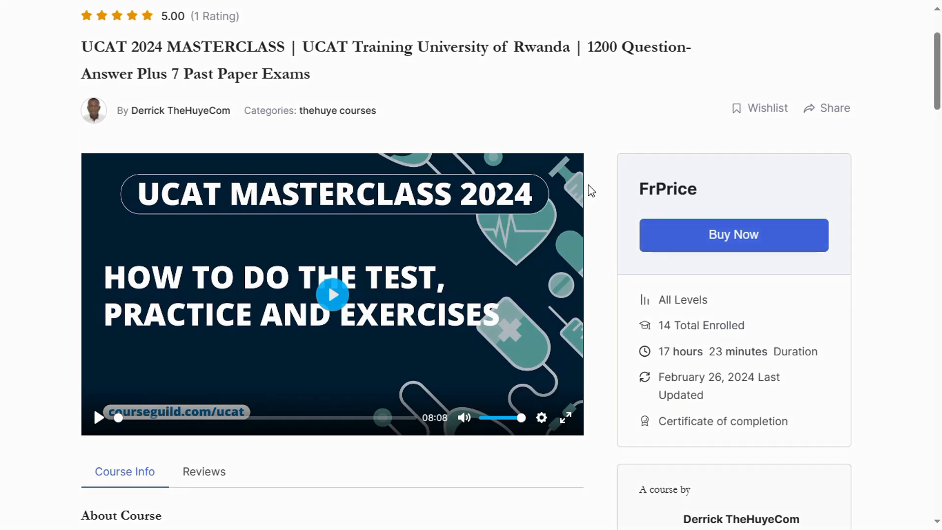
Scroll the course page down to the Course Content curriculum.
scroll(down, 3)
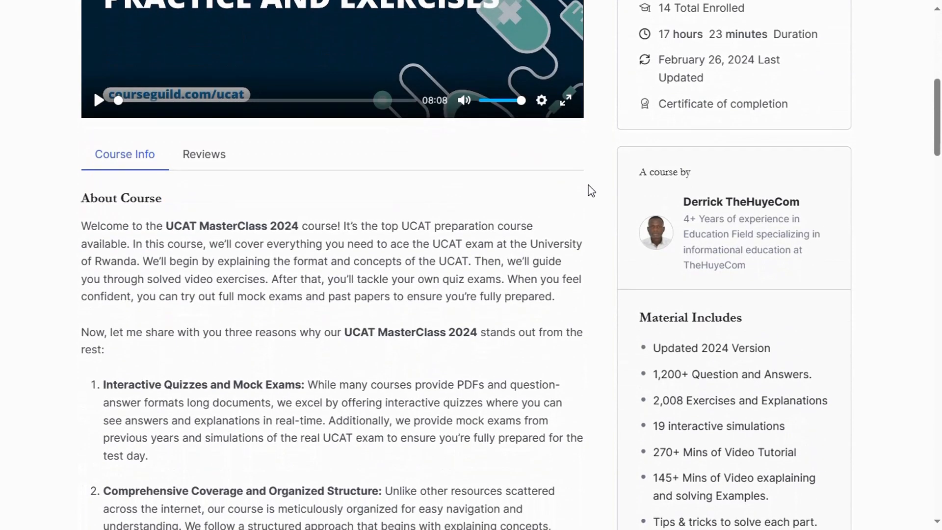
scroll(down, 3)
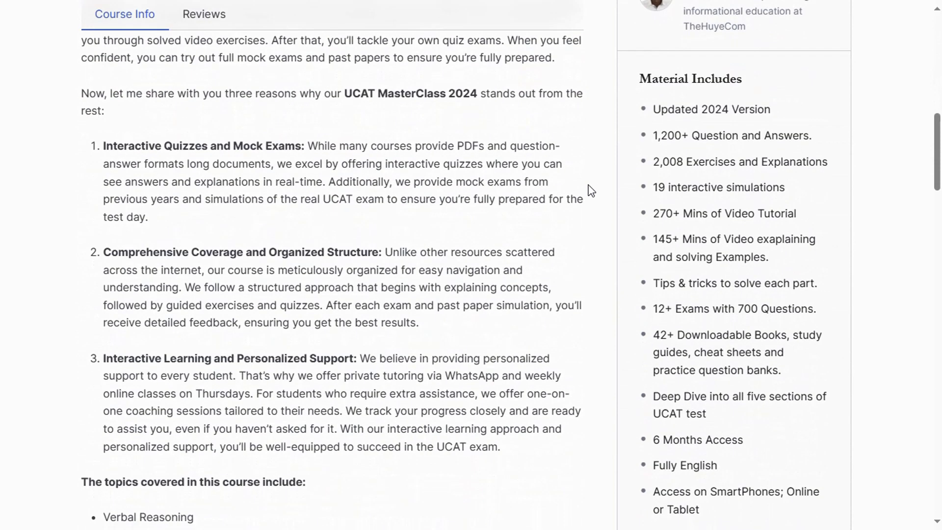
mouse_move(673, 138)
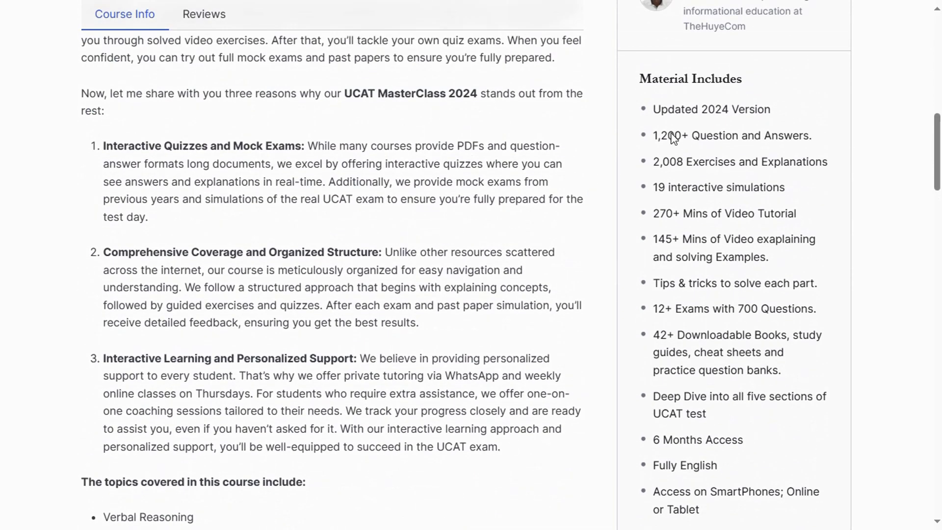
scroll(down, 3)
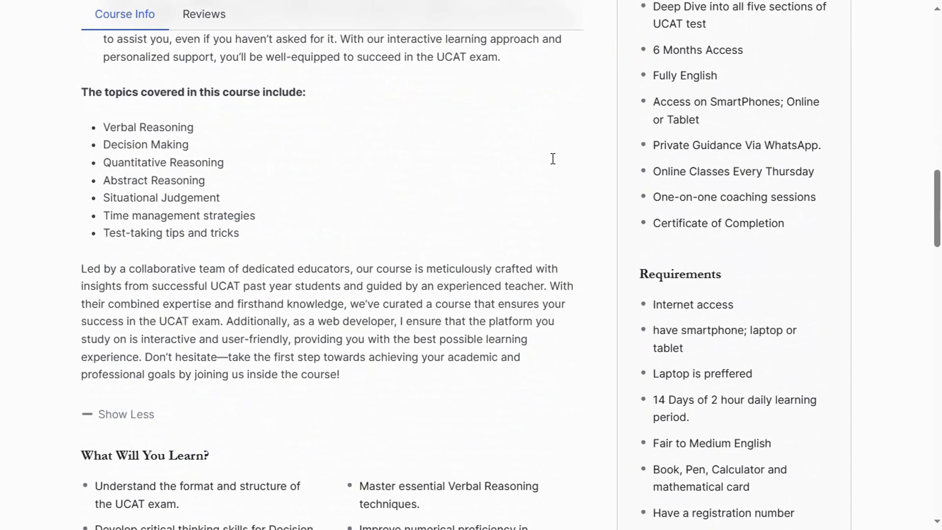
scroll(down, 3)
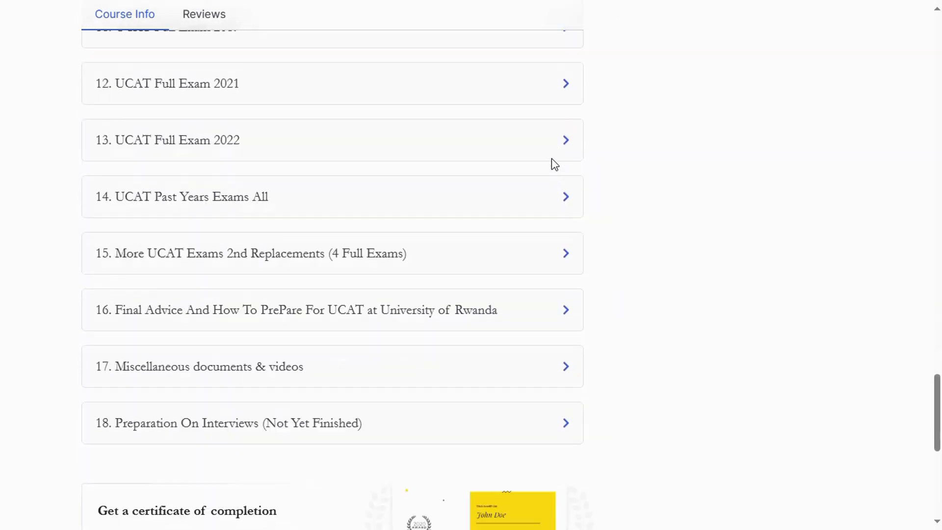
scroll(down, 3)
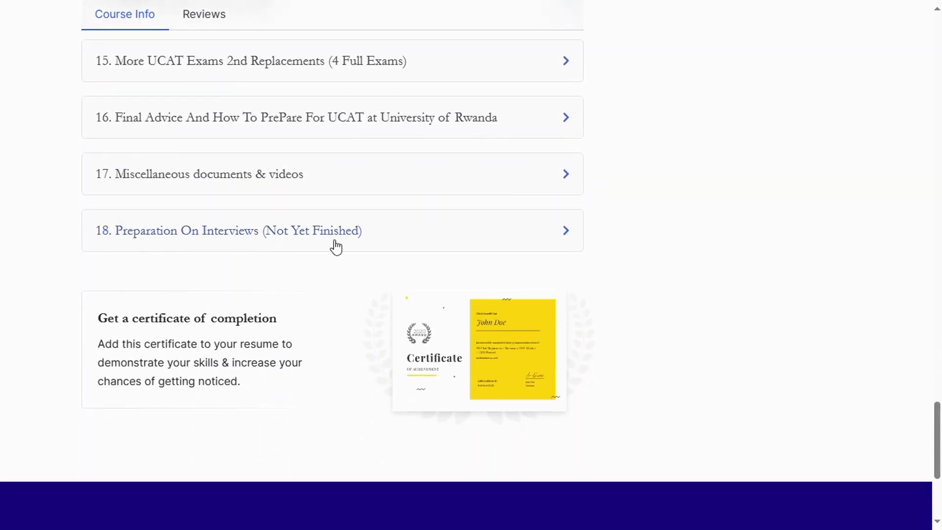
mouse_move(166, 304)
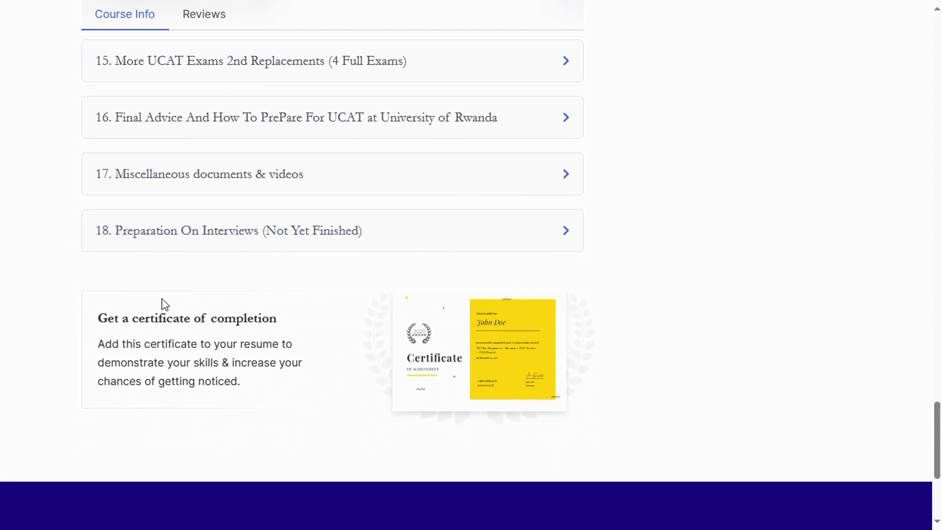
scroll(up, 3)
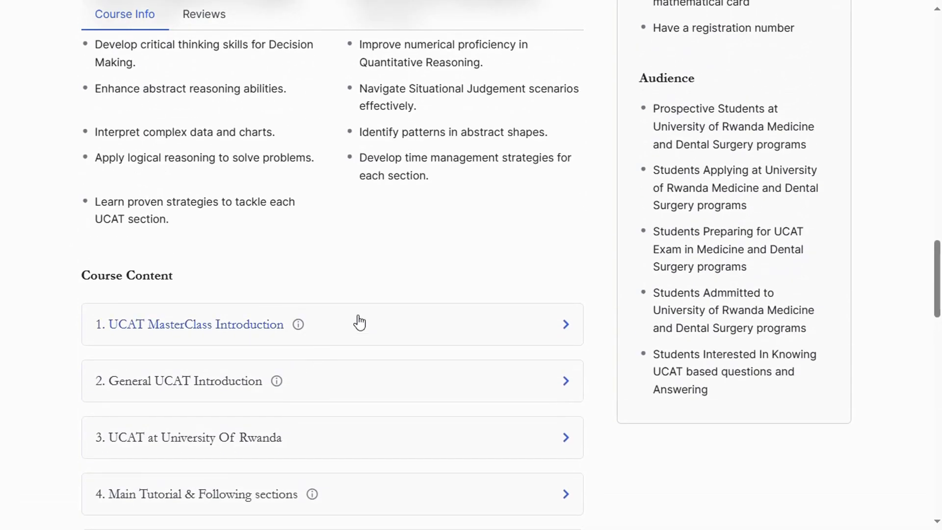
Expand the UCAT MasterClass Introduction section to list its lessons.
click(332, 324)
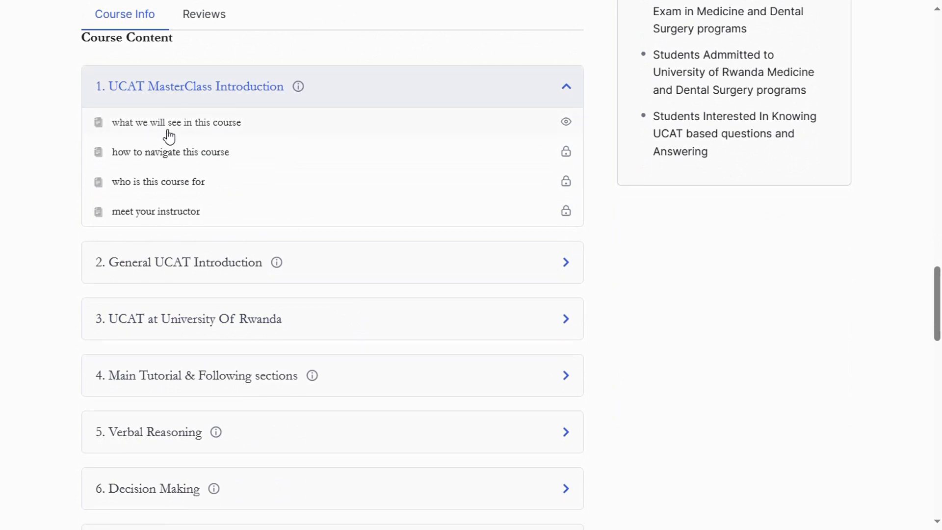
mouse_move(335, 275)
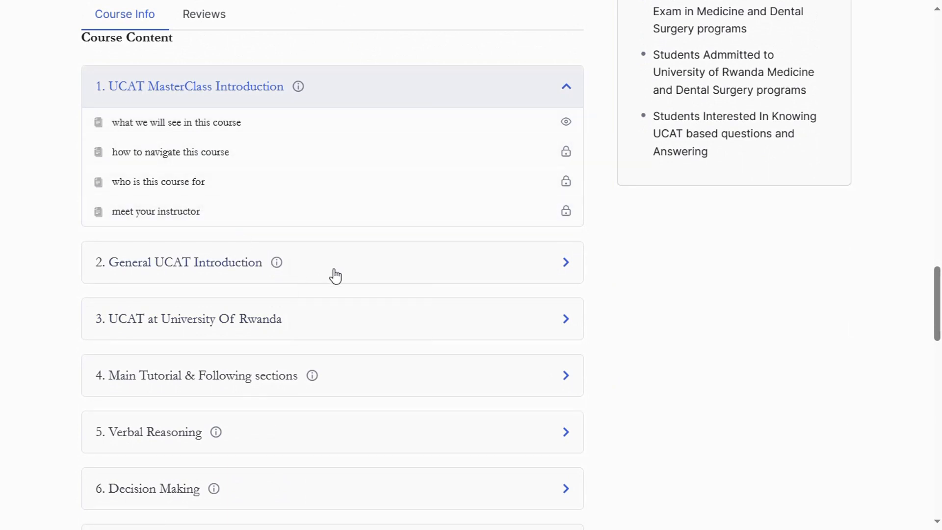
mouse_move(165, 279)
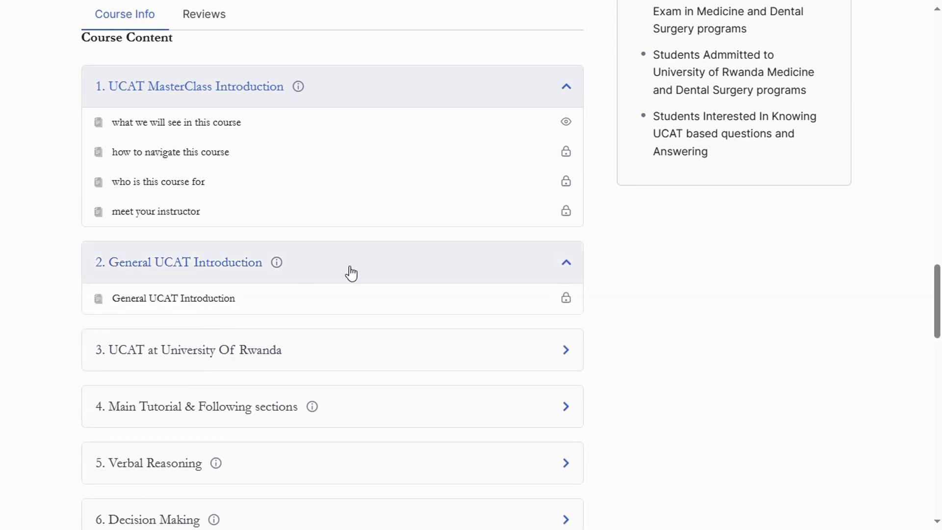
scroll(down, 3)
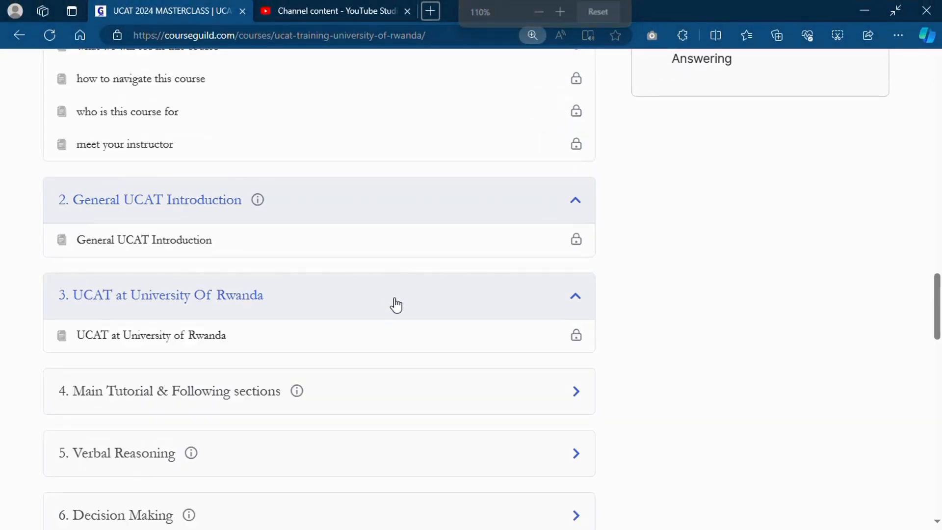
scroll(up, 3)
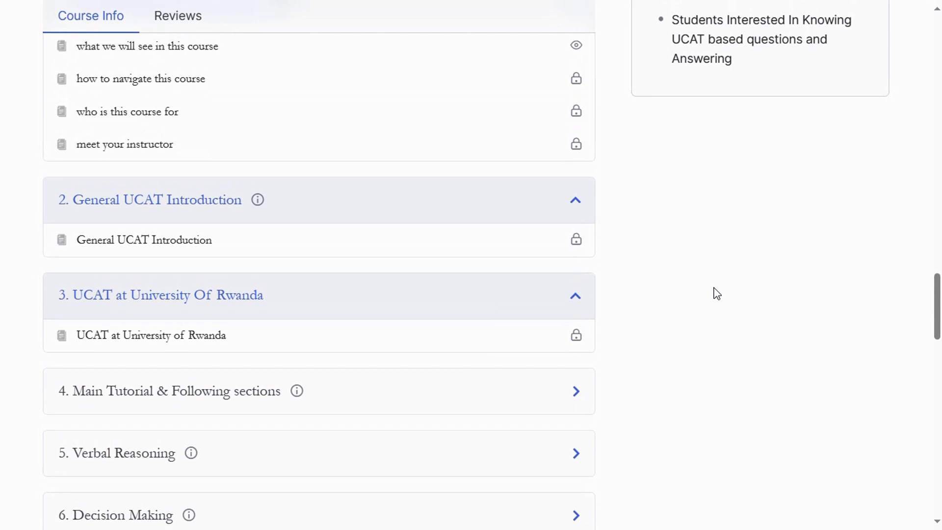
scroll(down, 3)
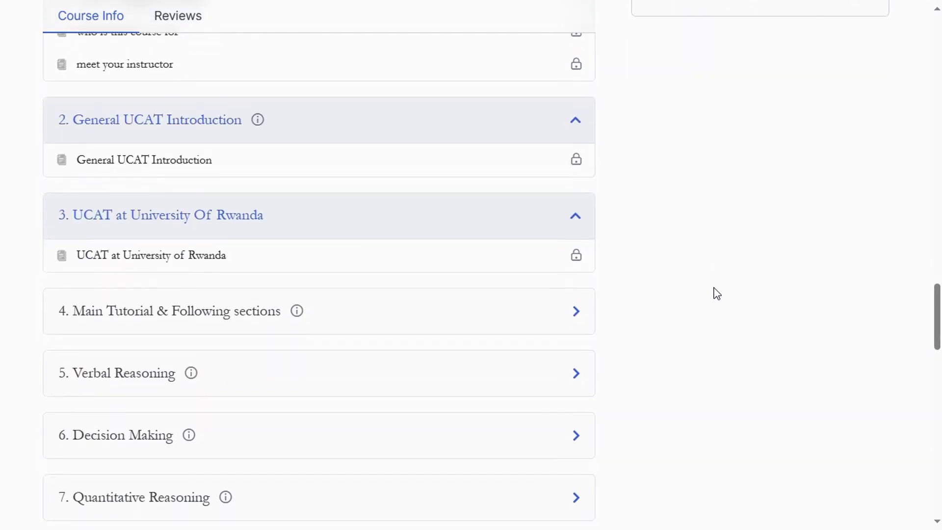
mouse_move(181, 187)
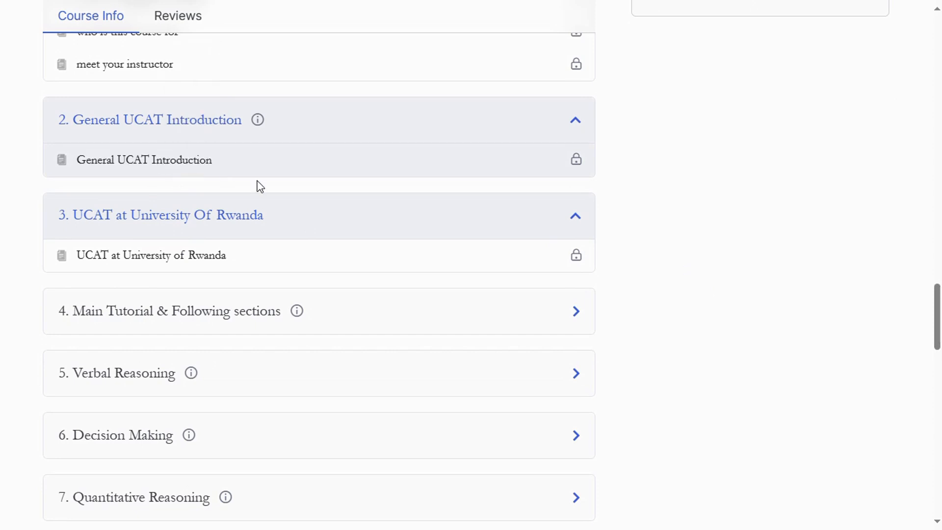
mouse_move(288, 262)
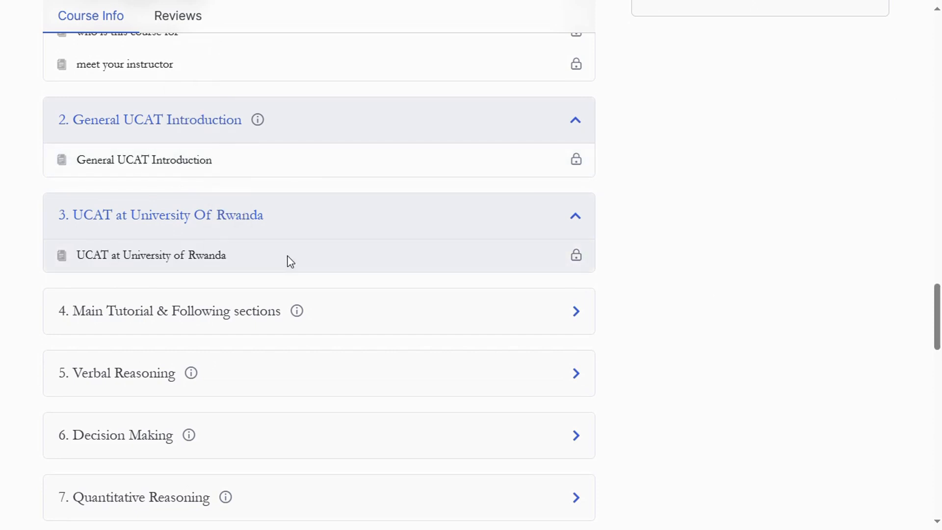
Scroll up and highlight an entry in the Audience list.
scroll(up, 3)
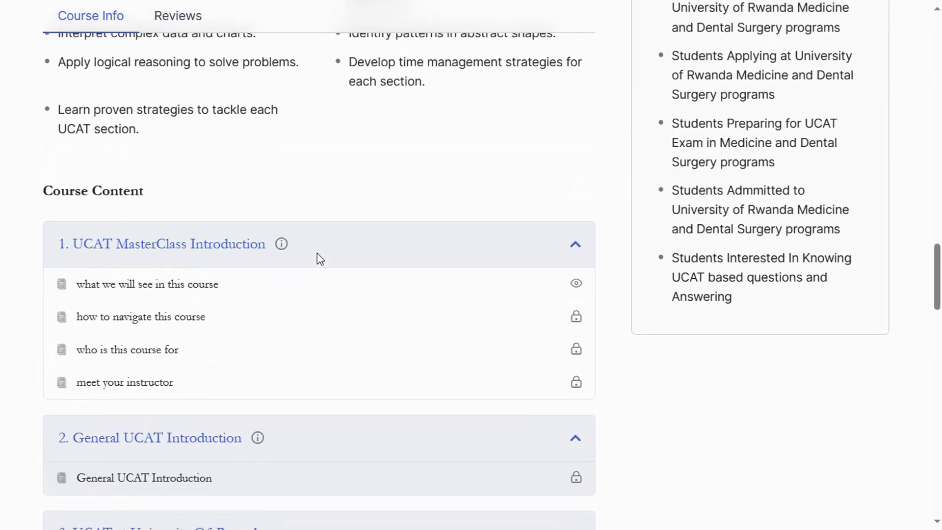
scroll(up, 3)
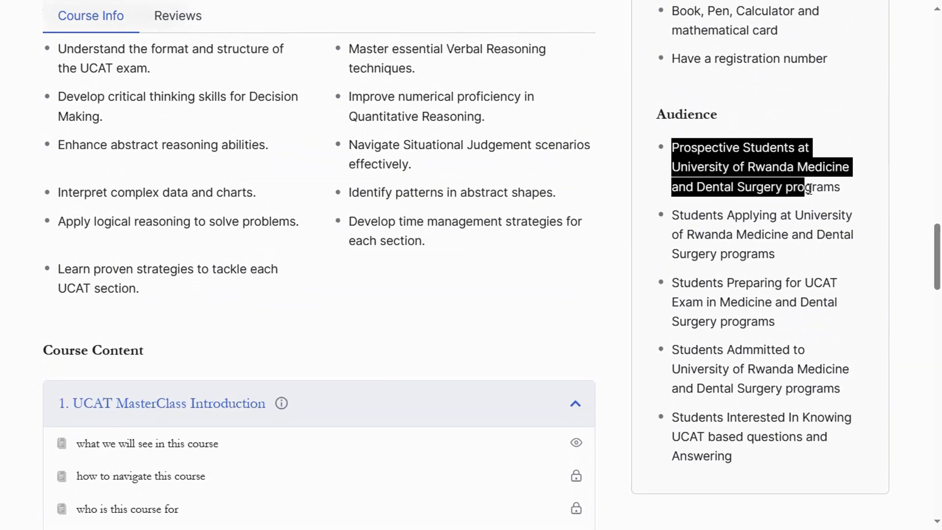
click(681, 221)
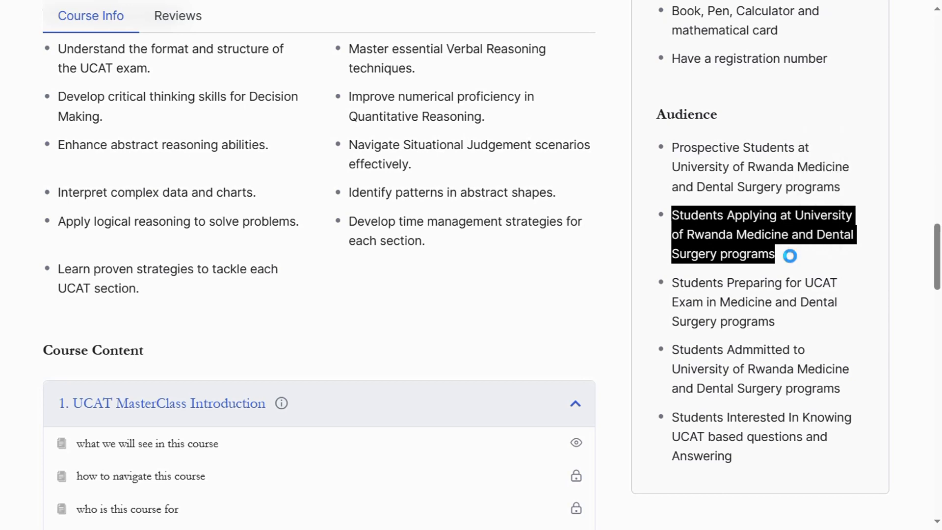
Expand the '11. UCAT Full Exam 2019' section to show its walkthrough and exam lessons.
scroll(down, 3)
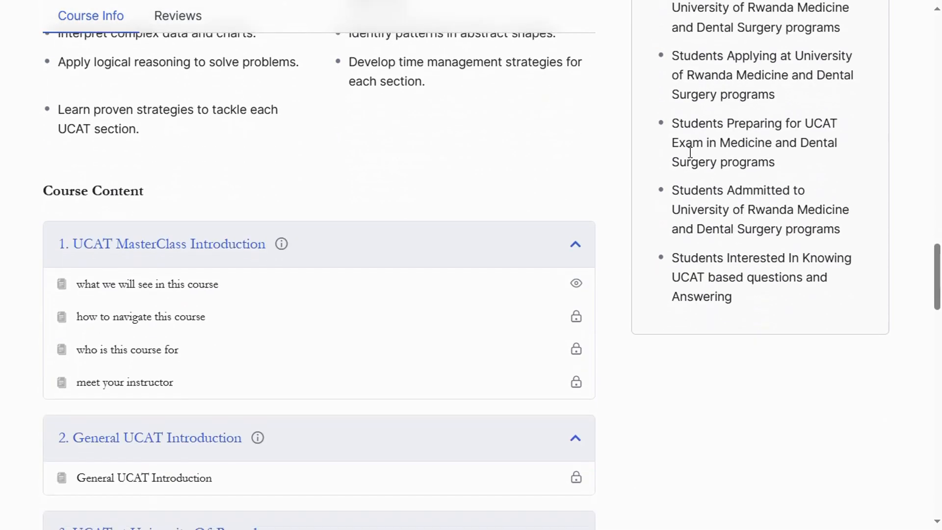
scroll(down, 3)
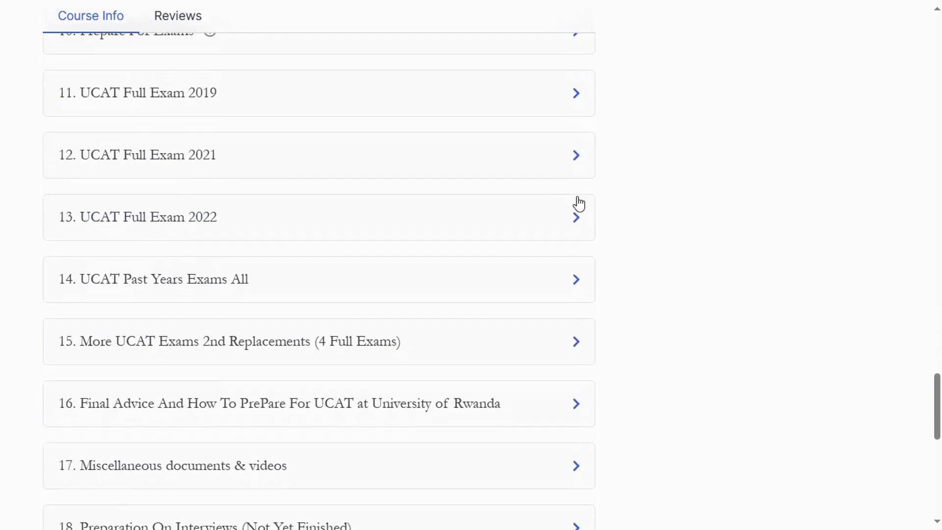
click(300, 92)
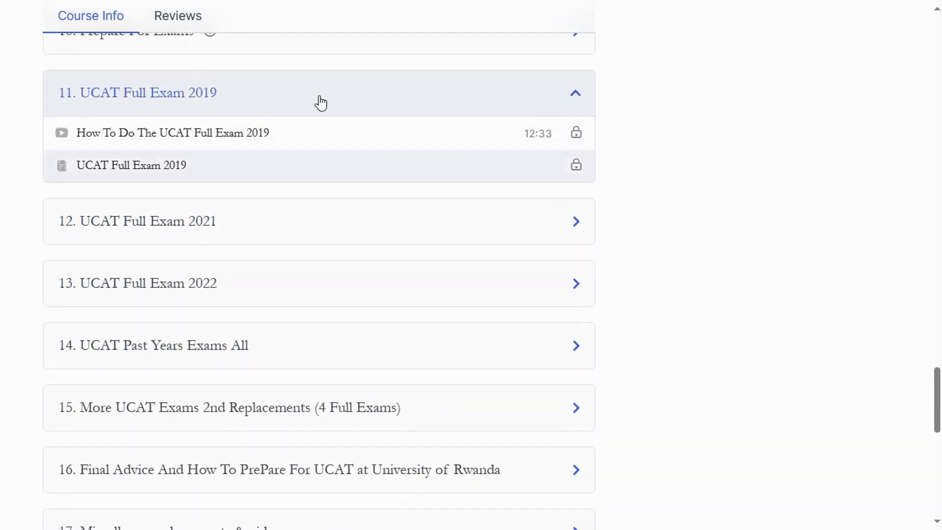
scroll(up, 3)
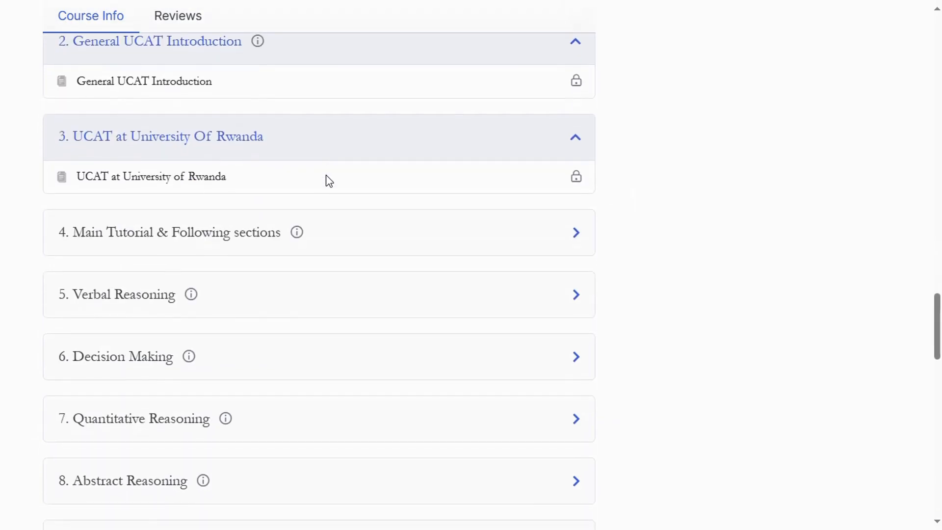
scroll(down, 3)
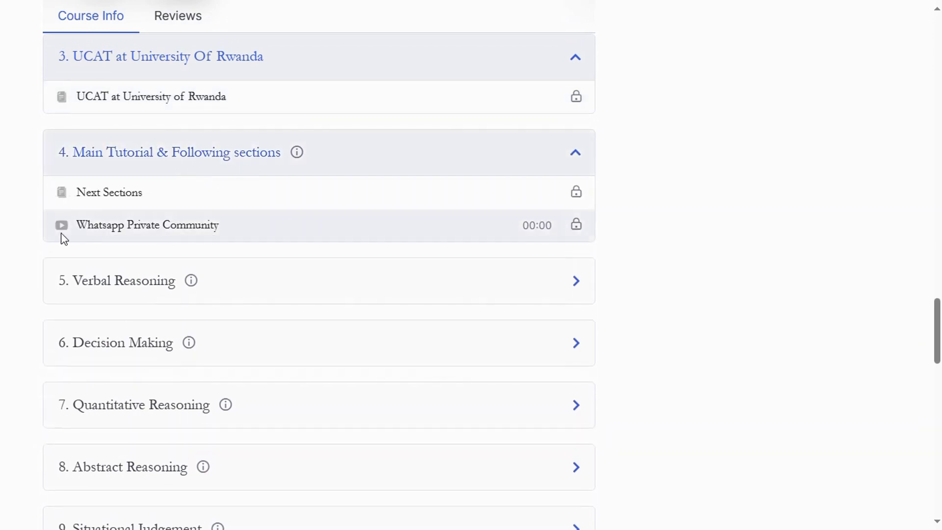
mouse_move(247, 238)
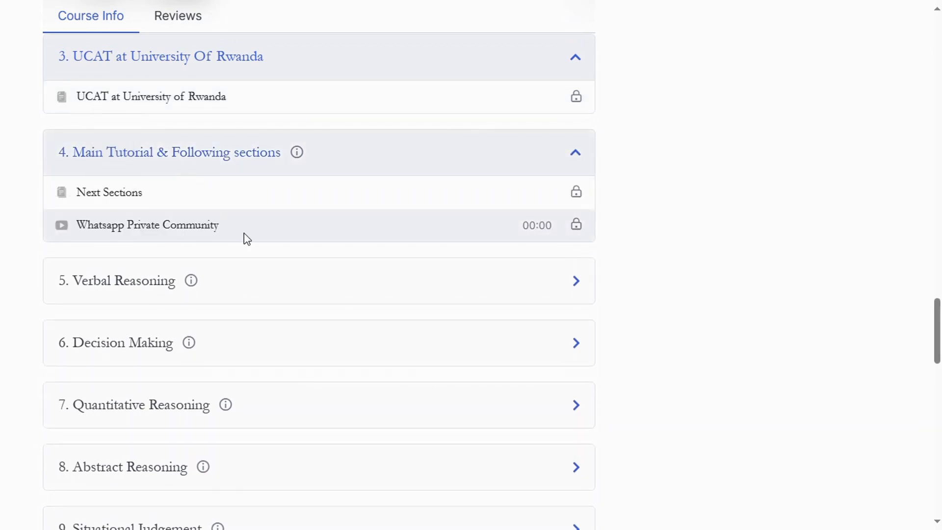
mouse_move(138, 230)
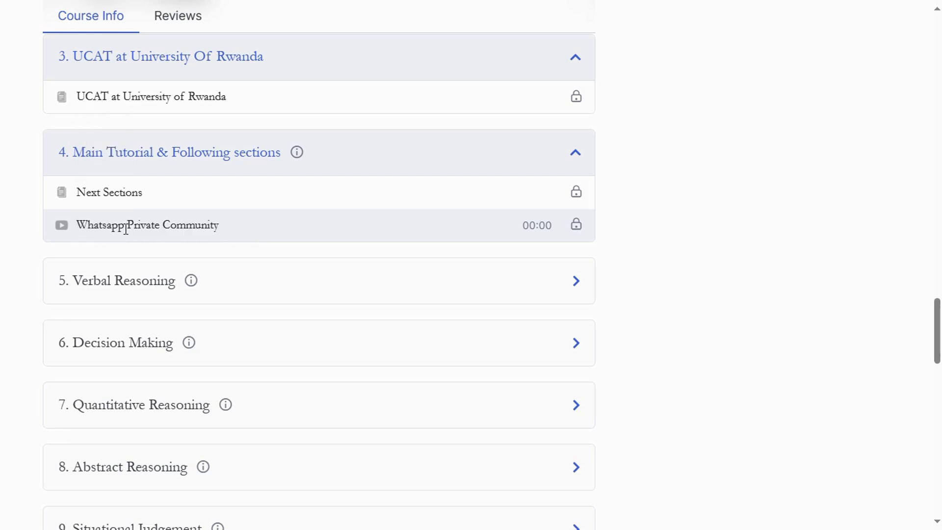
double_click(109, 192)
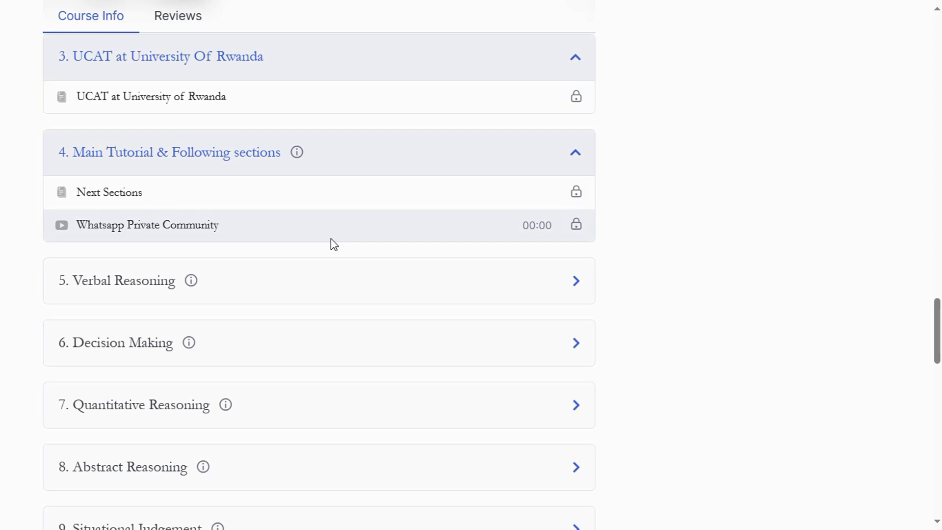
mouse_move(200, 233)
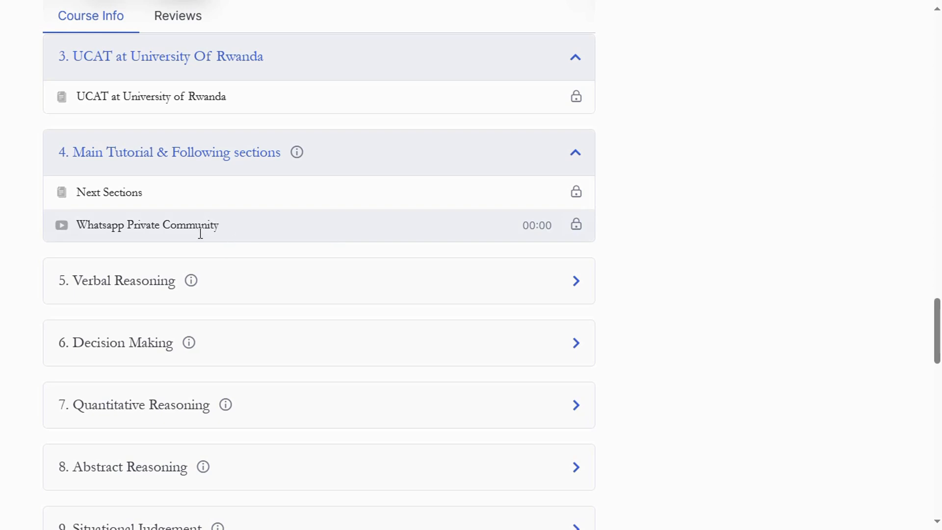
mouse_move(170, 242)
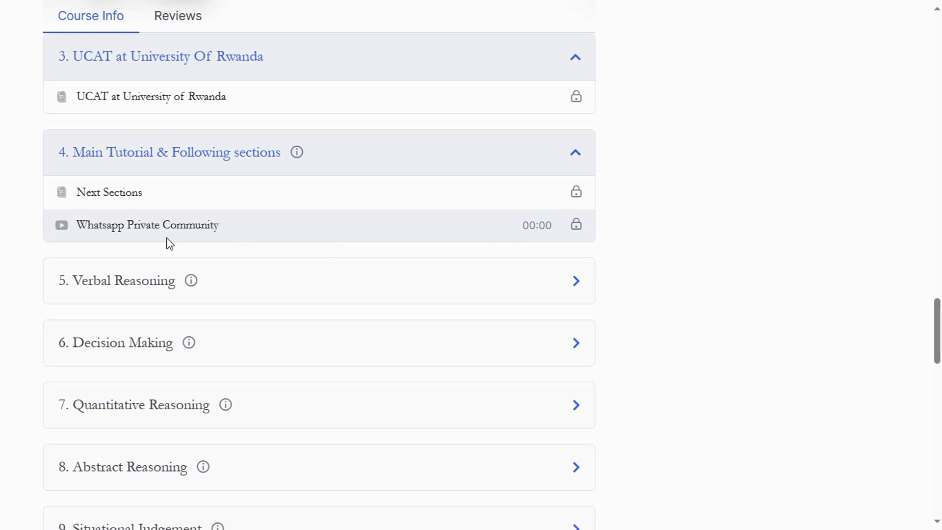
mouse_move(253, 237)
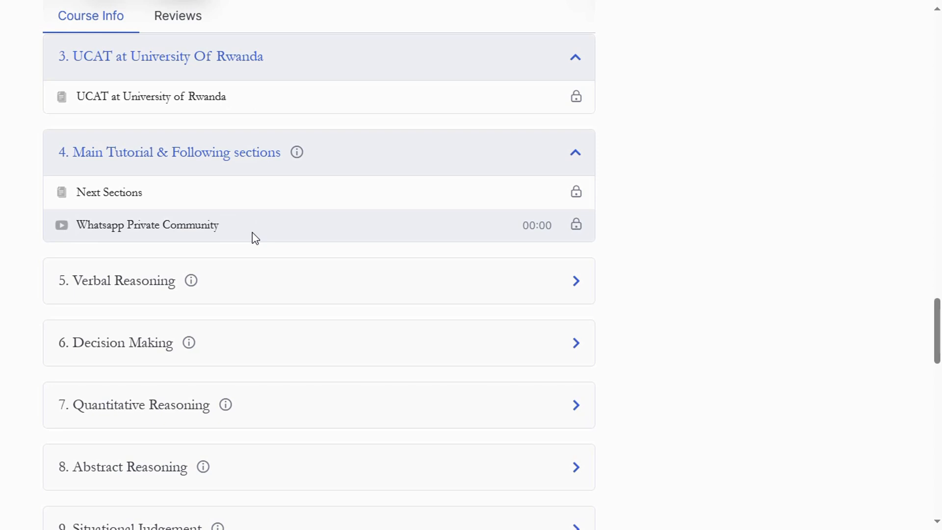
mouse_move(239, 193)
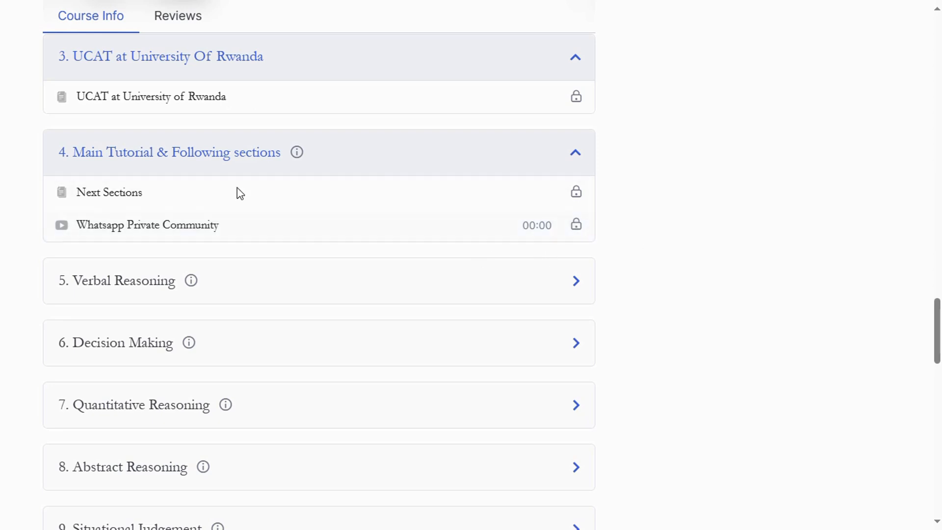
scroll(down, 3)
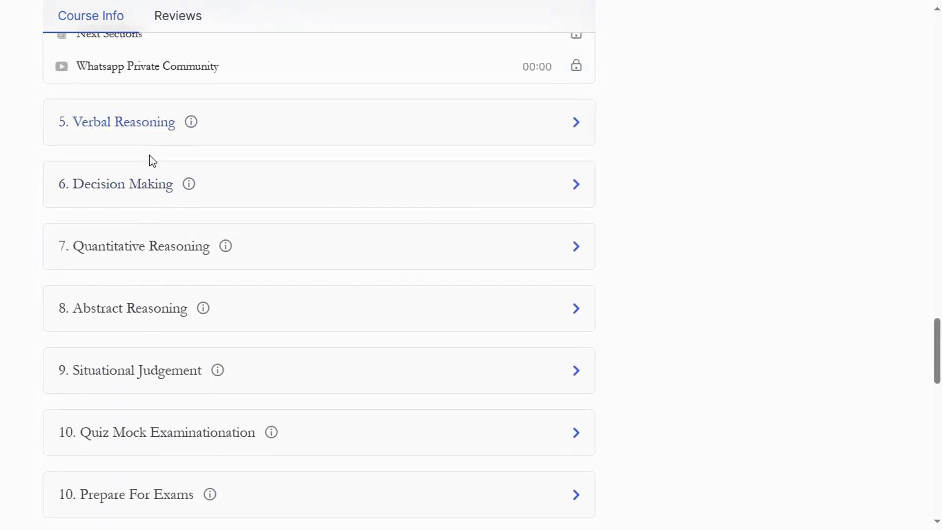
mouse_move(155, 413)
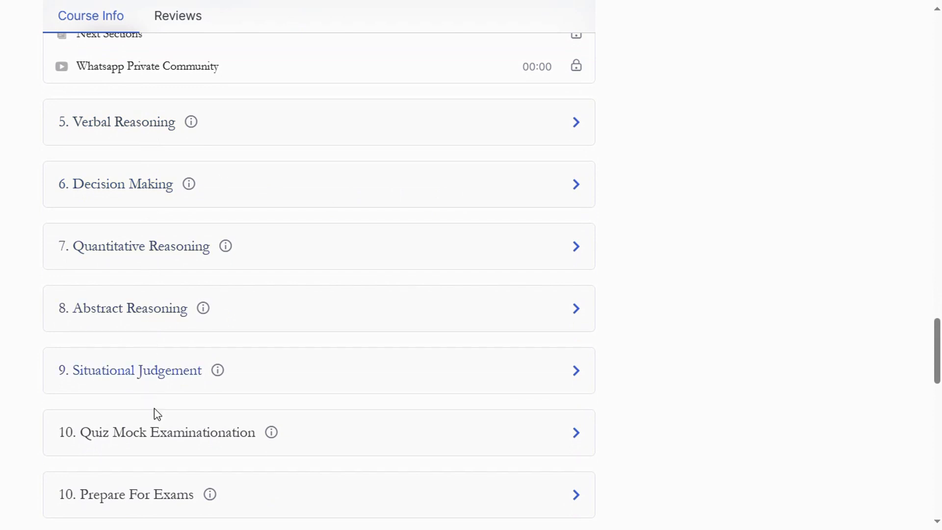
mouse_move(170, 250)
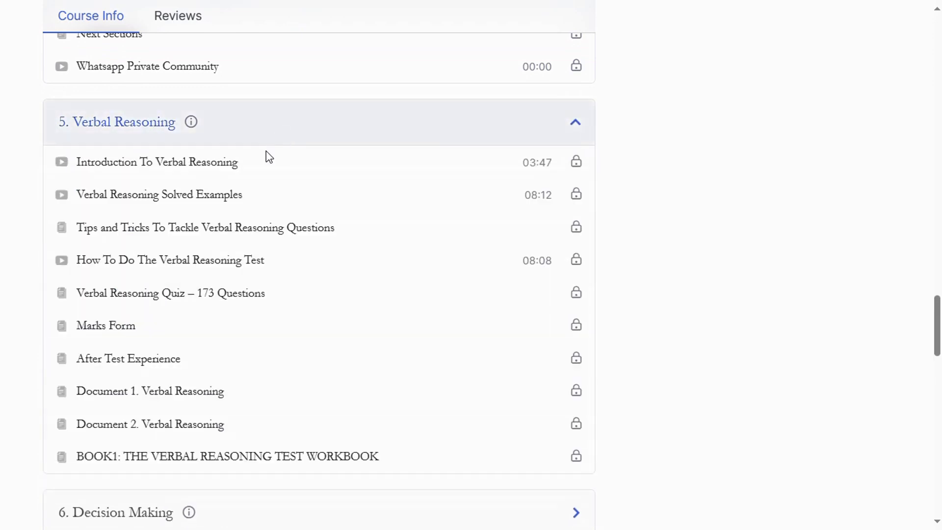
Highlight the Introduction To Verbal Reasoning lesson title, clear it, then highlight another lesson title.
double_click(156, 161)
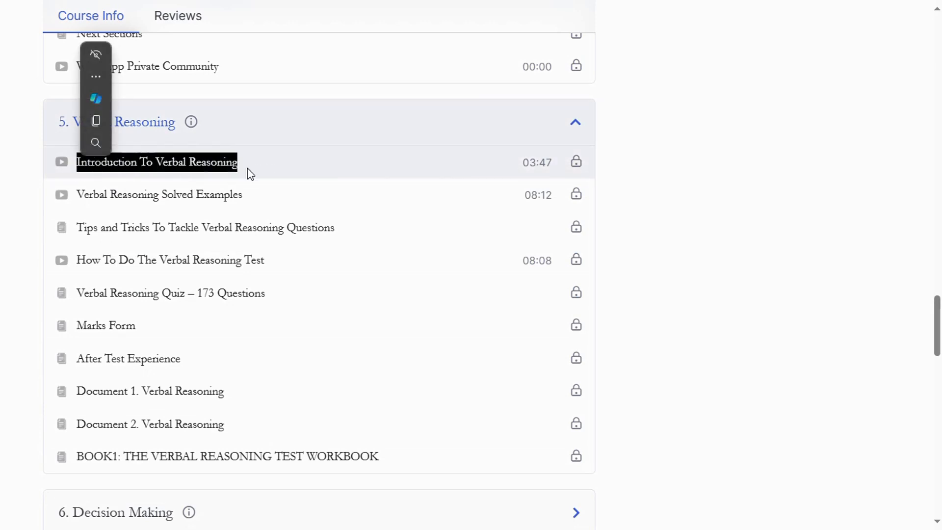
click(252, 173)
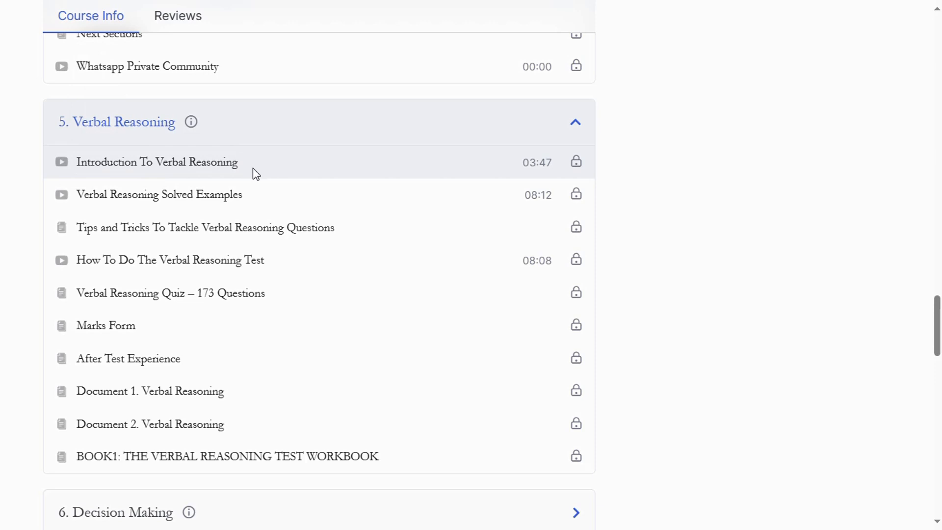
mouse_move(290, 137)
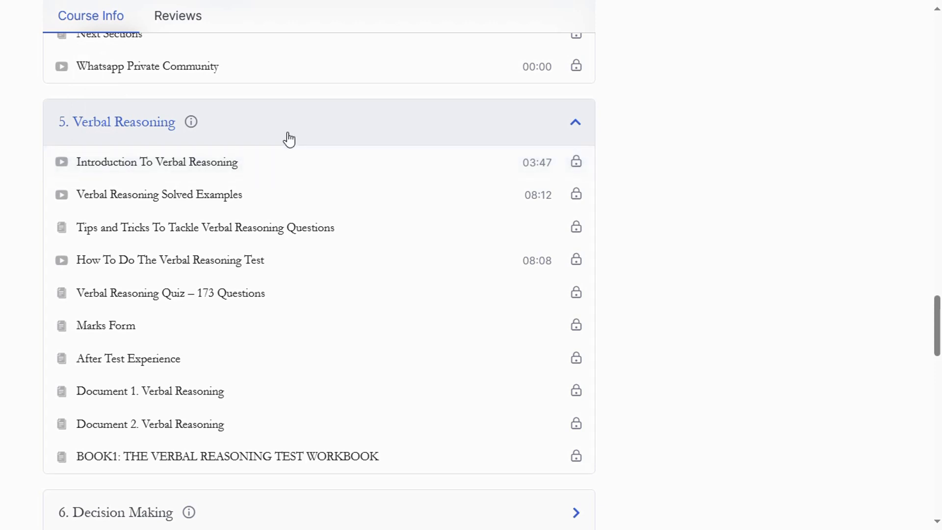
mouse_move(256, 212)
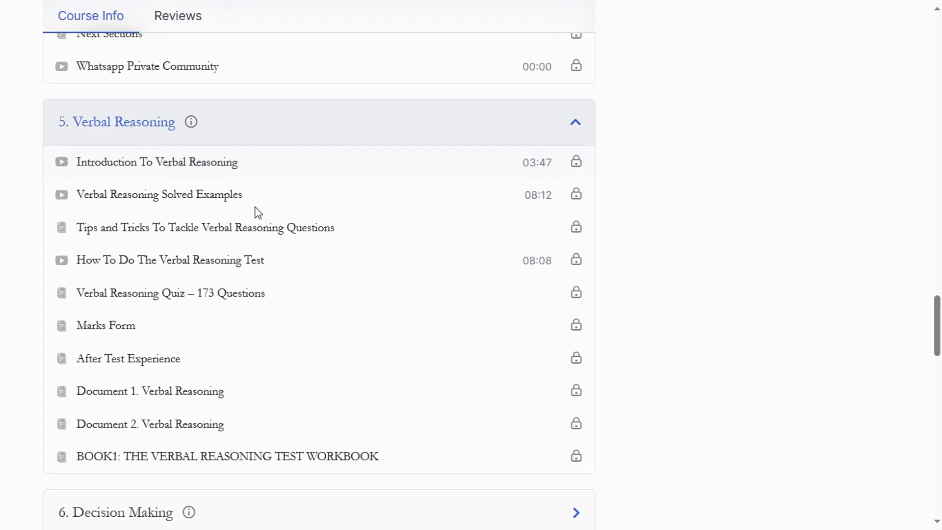
double_click(159, 194)
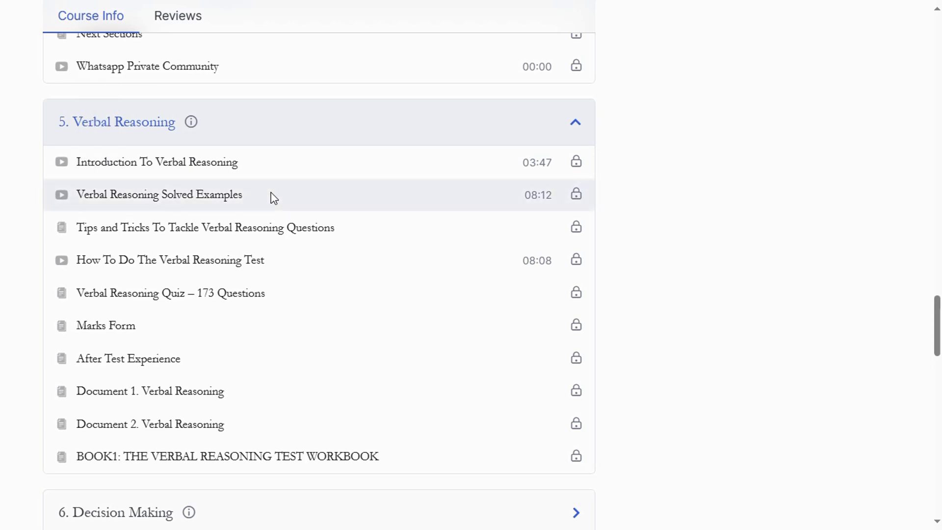
mouse_move(258, 190)
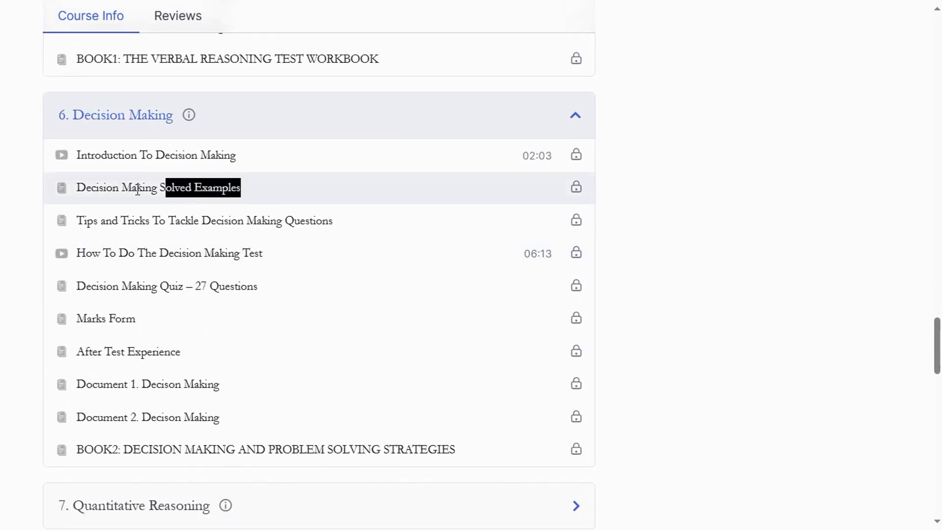
Scroll to Quantitative Reasoning and highlight its tips and tricks lesson title and another lesson.
scroll(down, 3)
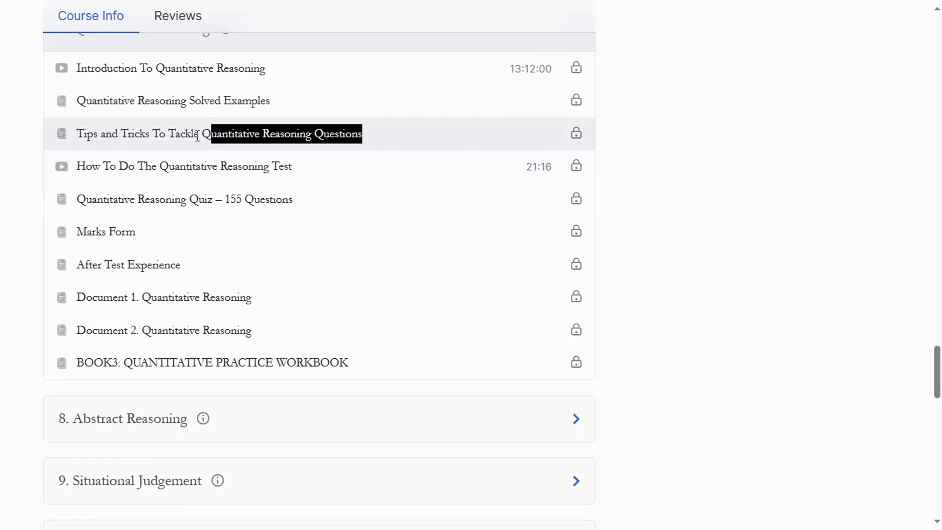
mouse_move(306, 152)
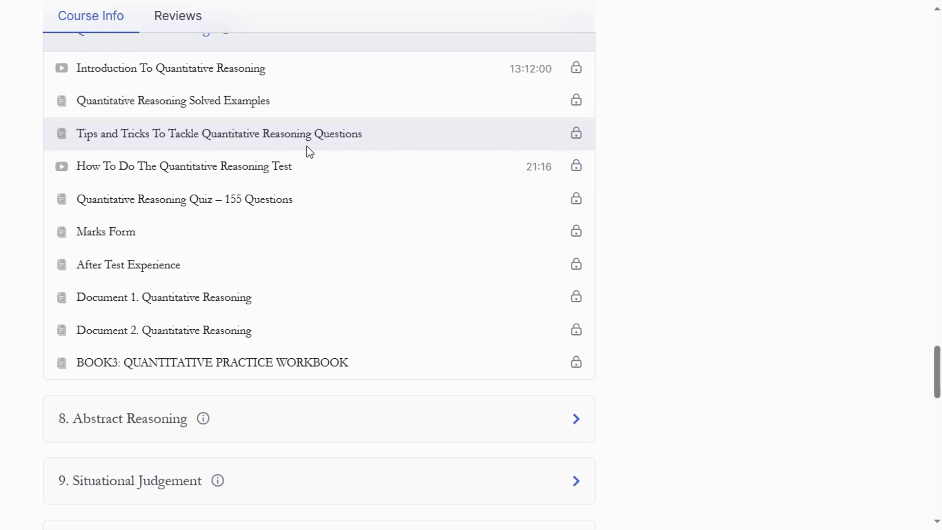
double_click(218, 134)
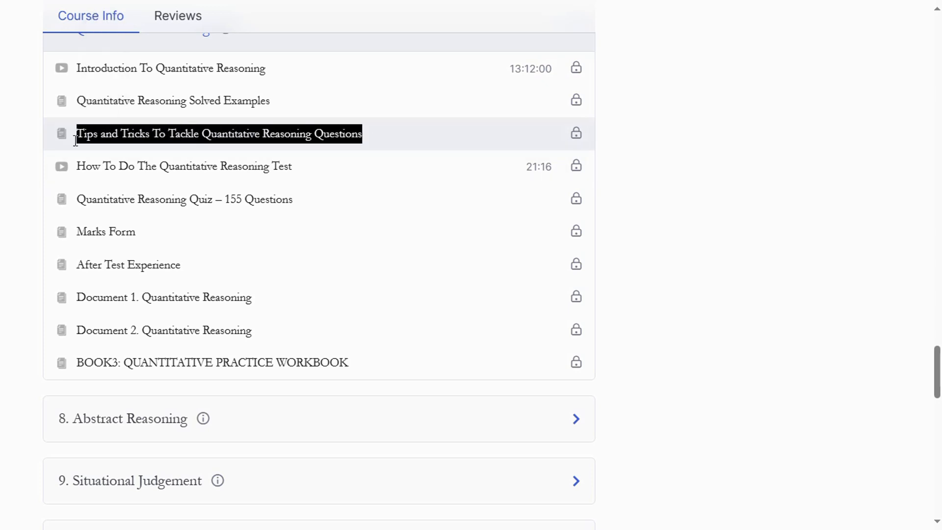
scroll(down, 3)
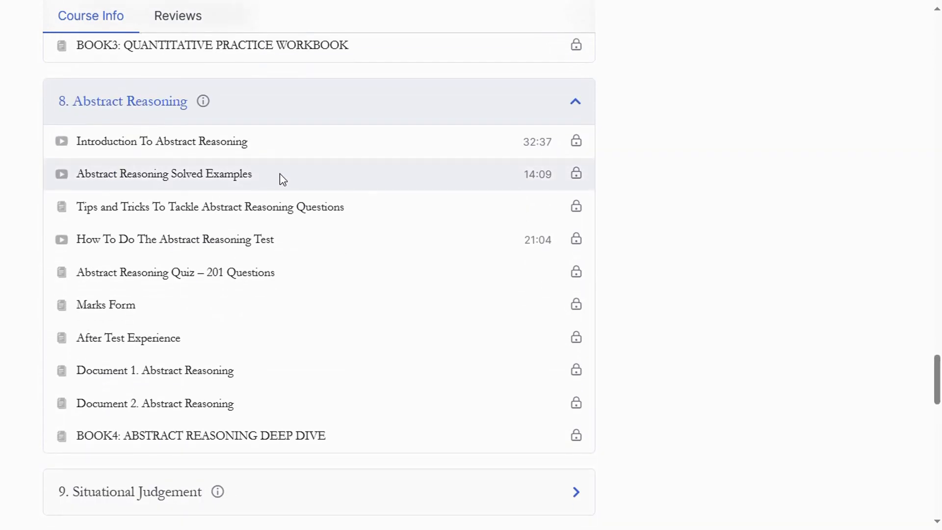
mouse_move(242, 180)
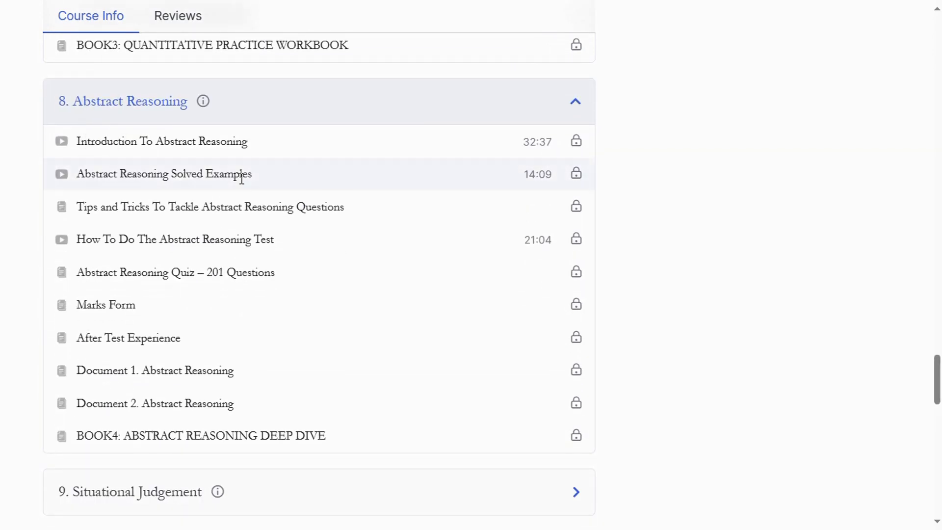
double_click(164, 174)
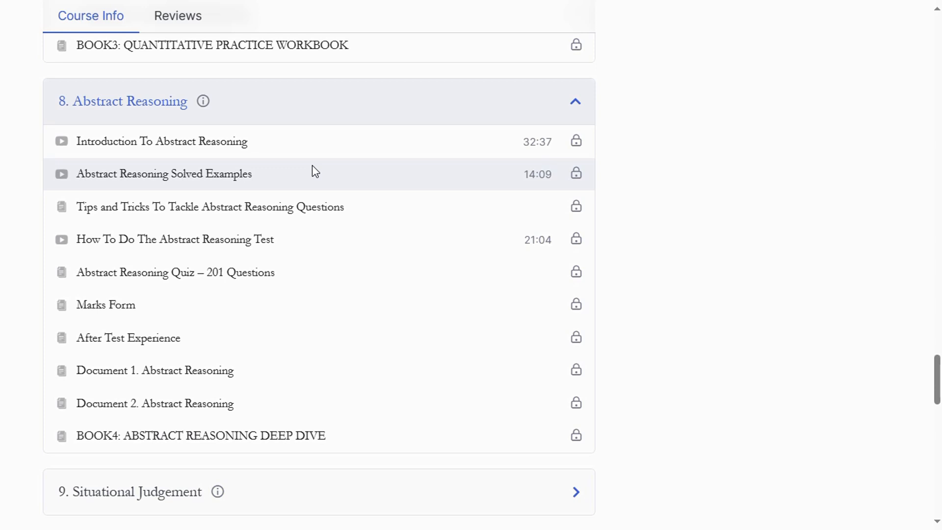
mouse_move(278, 175)
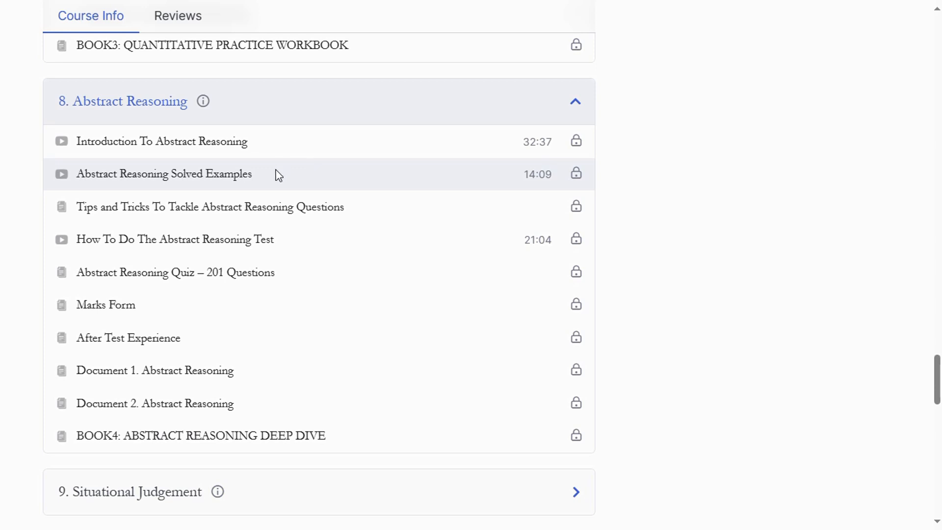
mouse_move(177, 255)
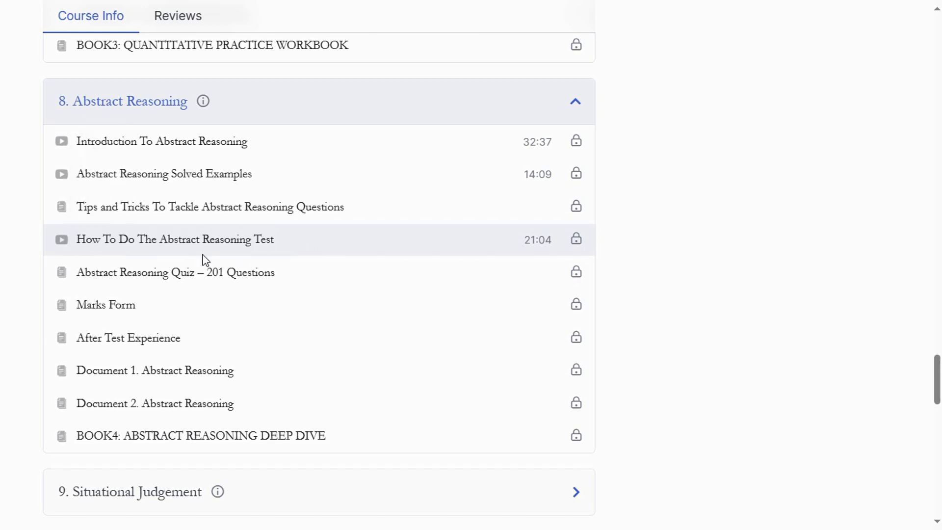
Scroll further down the Quantitative Reasoning lessons, highlighting a lesson title toward the workbook.
scroll(down, 3)
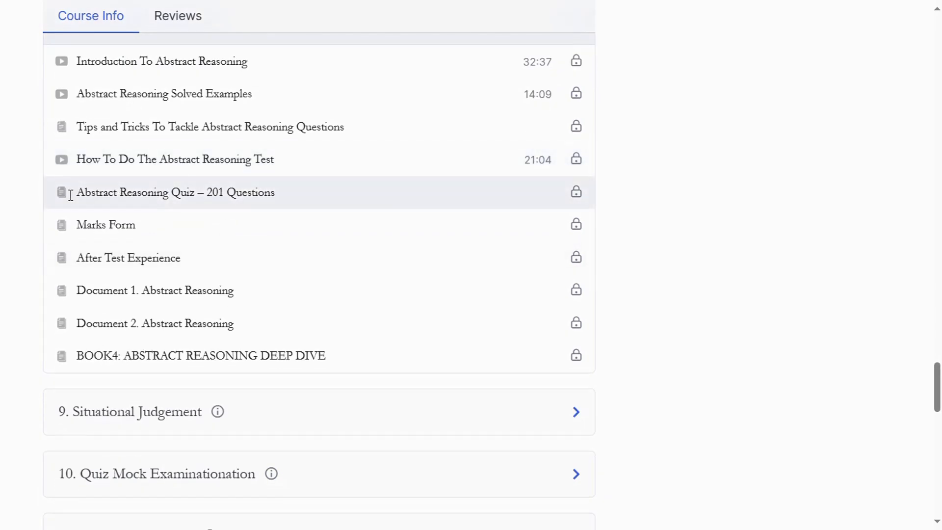
double_click(233, 192)
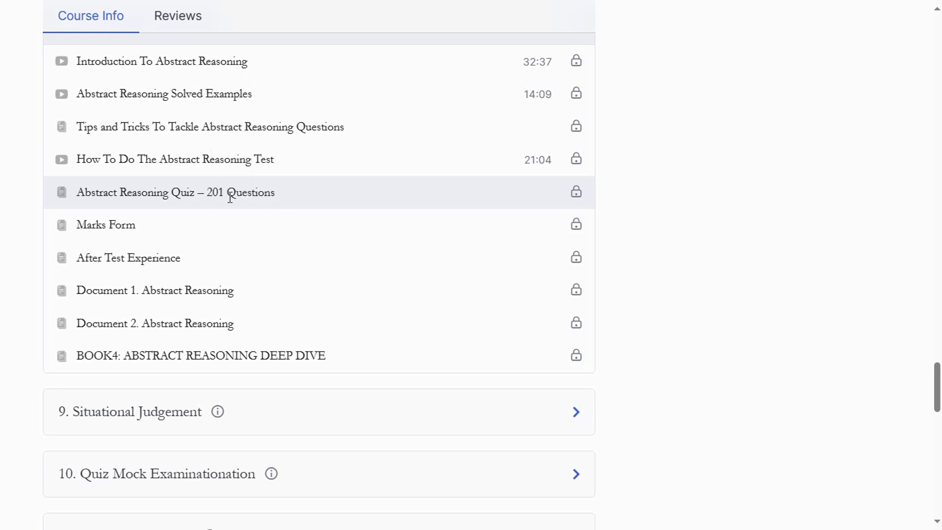
double_click(240, 193)
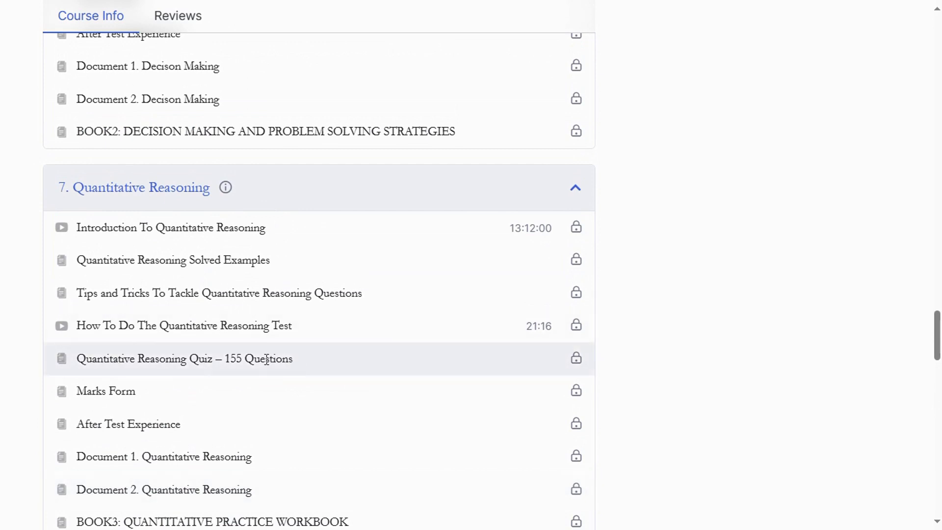
Scroll back up to Verbal Reasoning and highlight its 173-question quiz count.
scroll(up, 3)
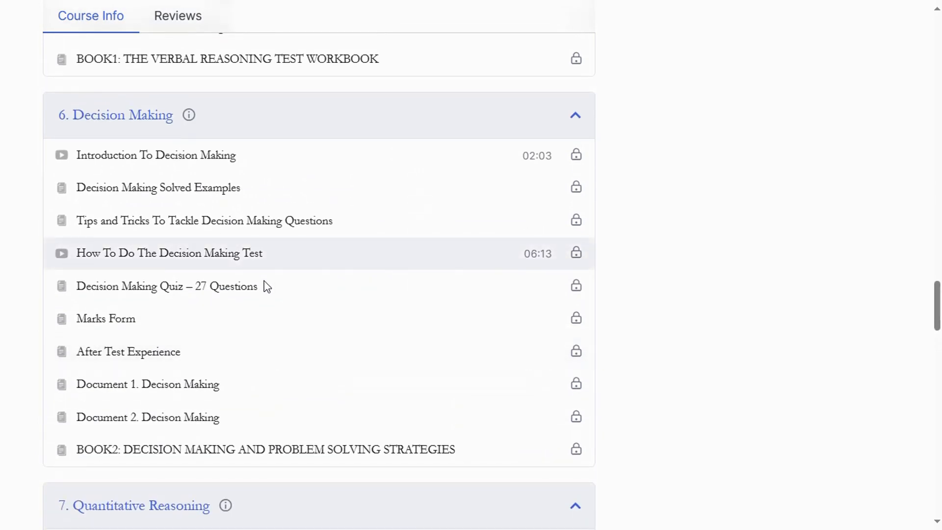
scroll(up, 3)
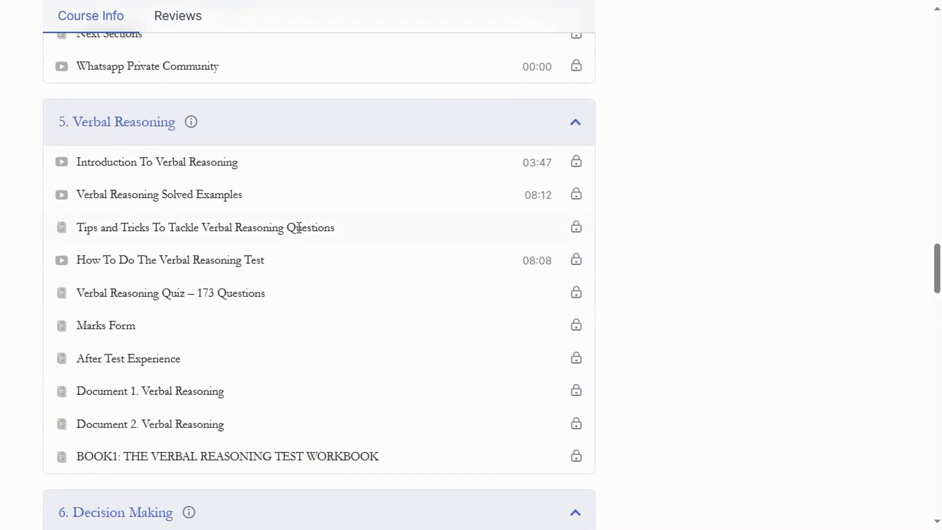
double_click(230, 294)
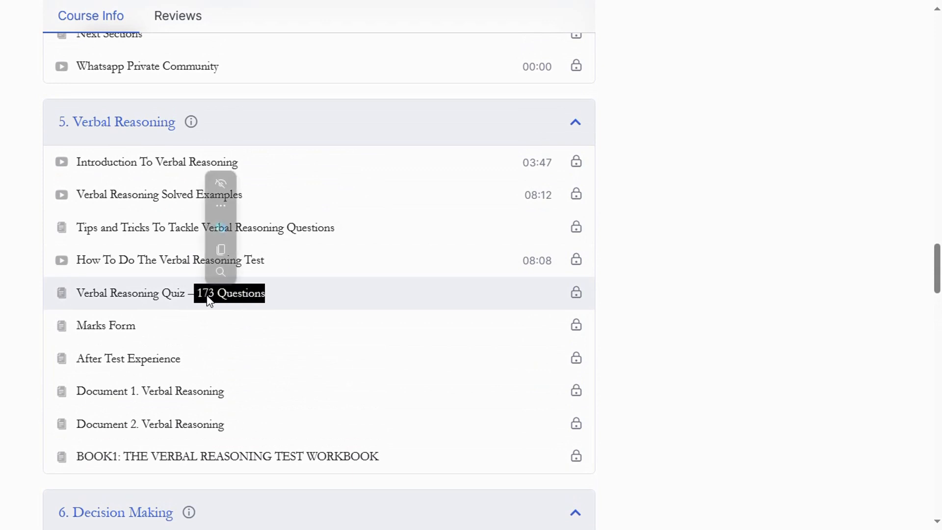
scroll(down, 3)
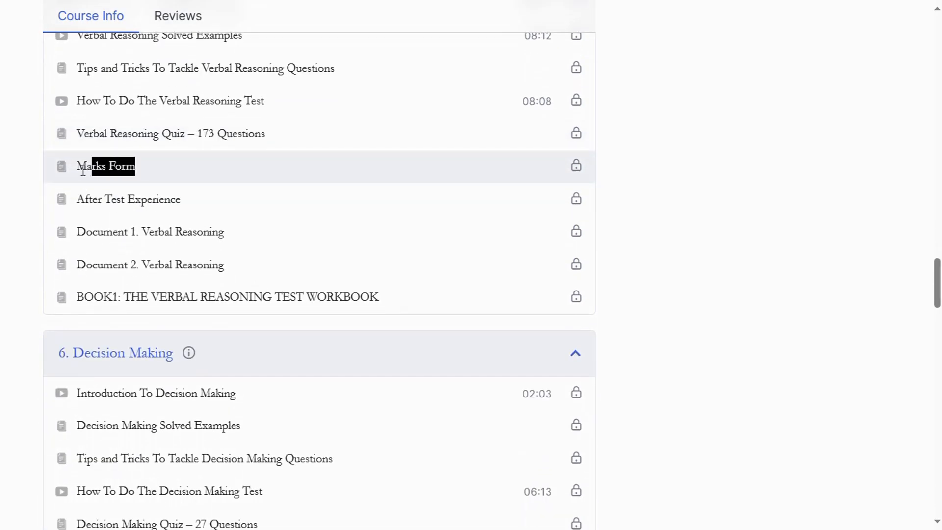
mouse_move(94, 166)
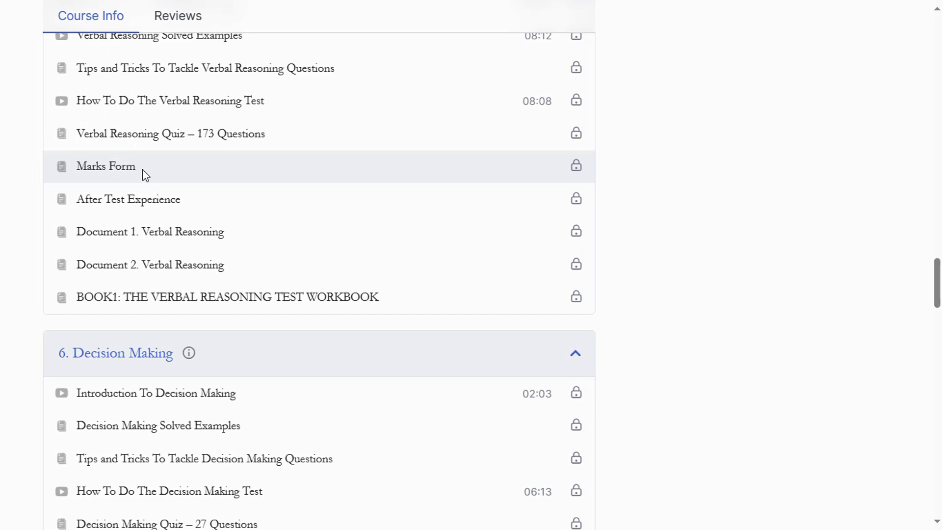
Highlight the Marks Form and After Test Experience lesson titles in turn.
double_click(106, 166)
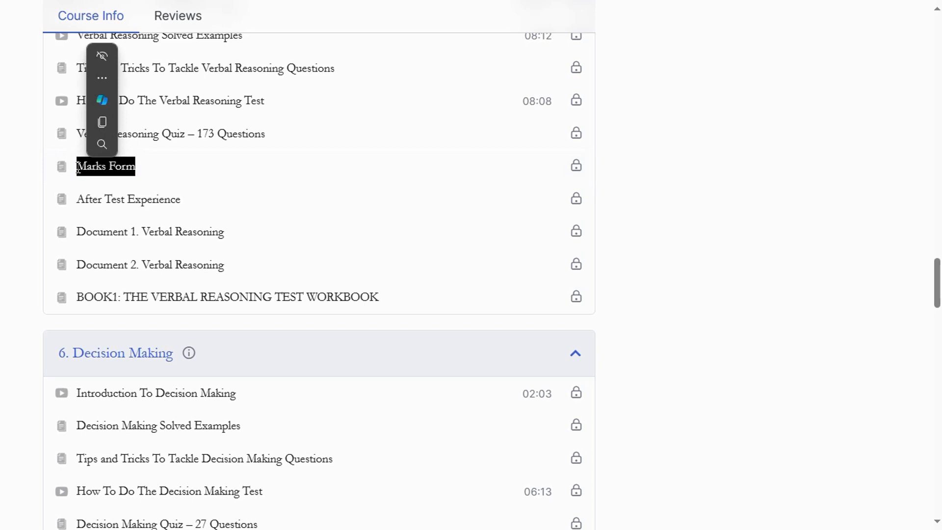
click(174, 199)
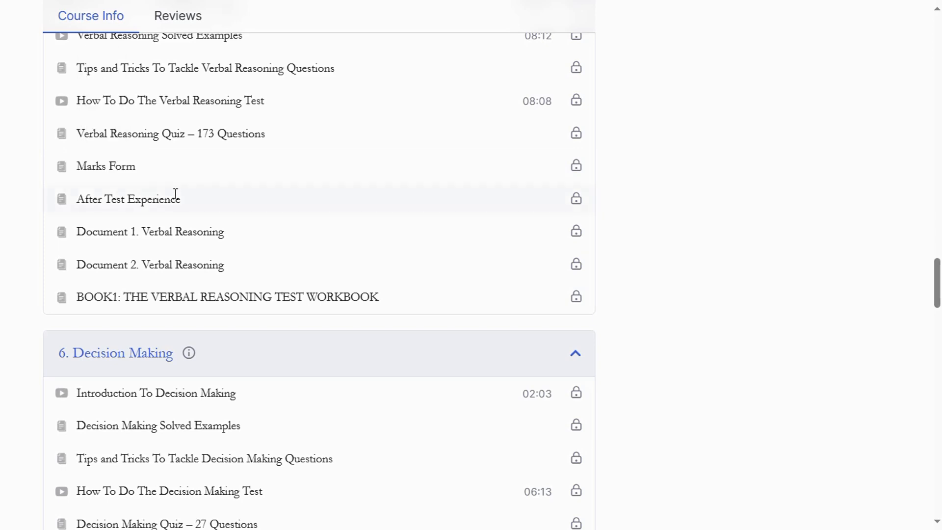
double_click(128, 199)
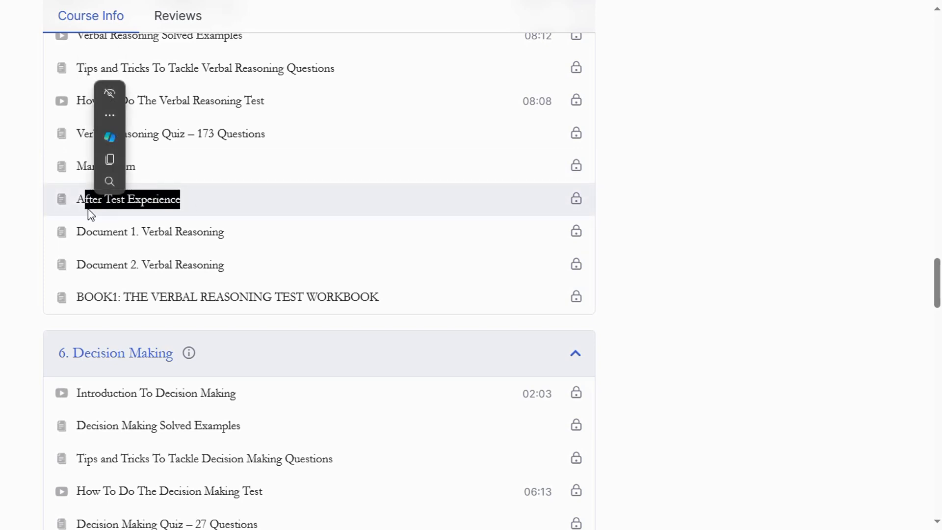
mouse_move(252, 239)
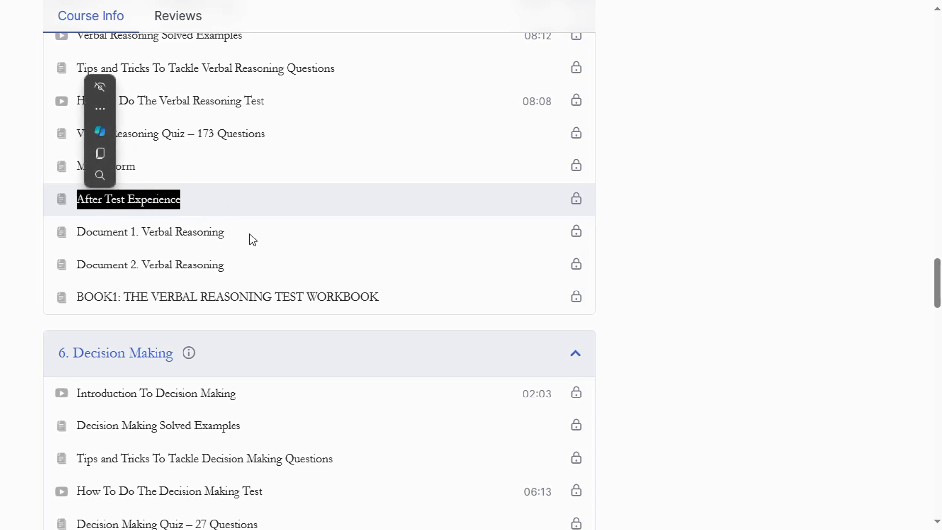
scroll(down, 3)
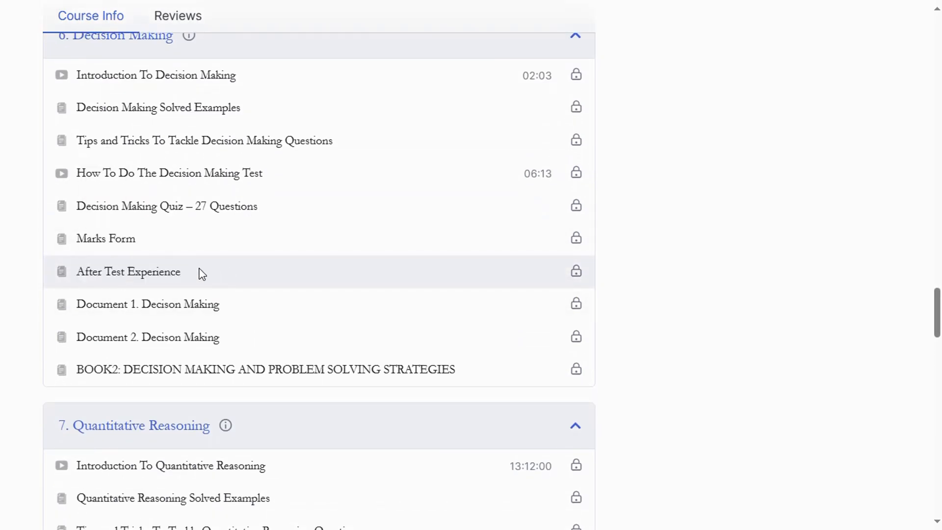
Highlight the BOOK1 verbal reasoning workbook title.
scroll(down, 3)
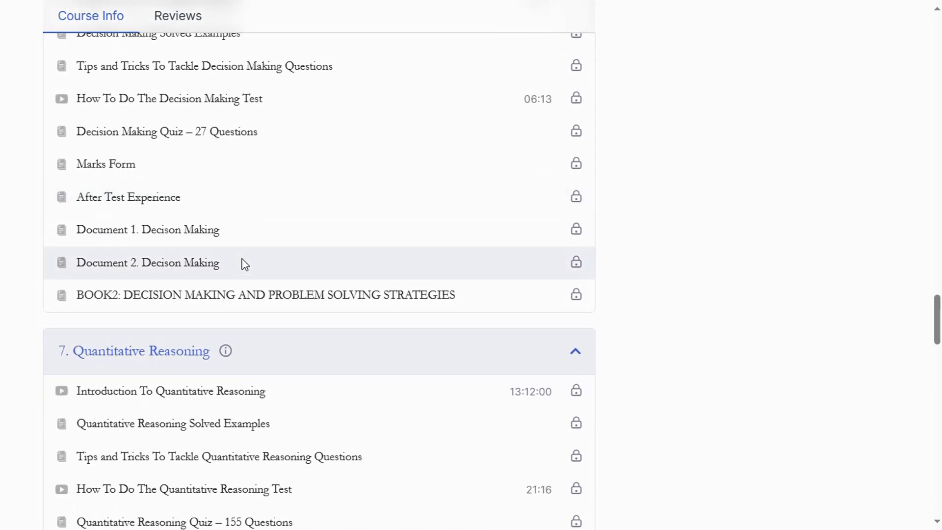
scroll(up, 3)
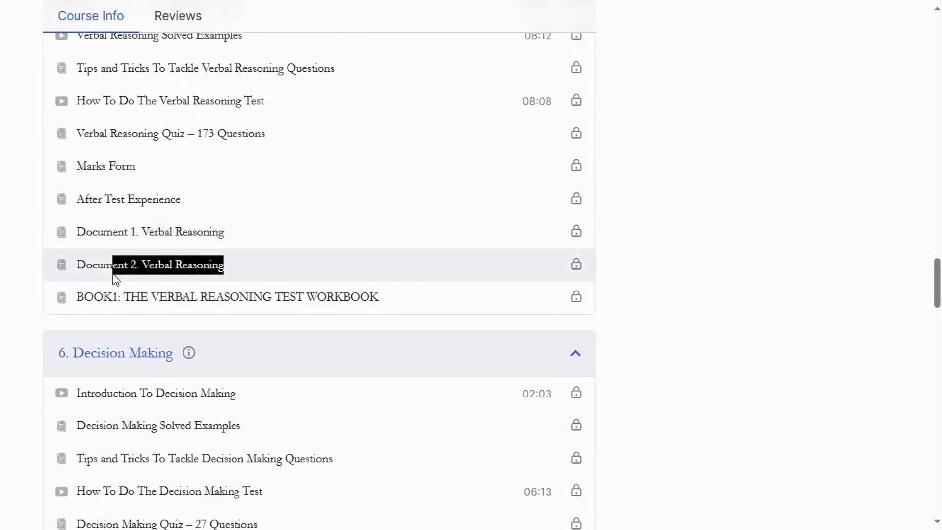
mouse_move(126, 303)
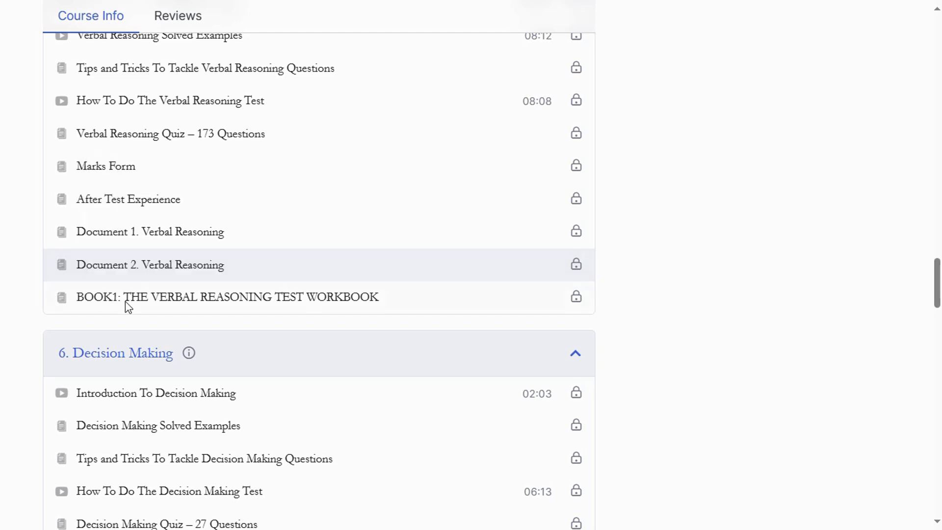
double_click(227, 297)
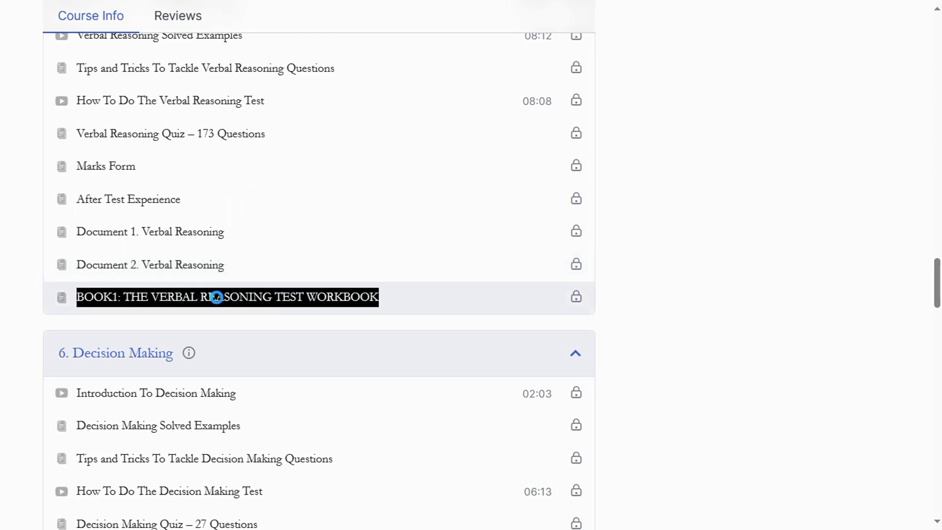
Scroll down to Decision Making and highlight the BOOK2 workbook title.
scroll(down, 3)
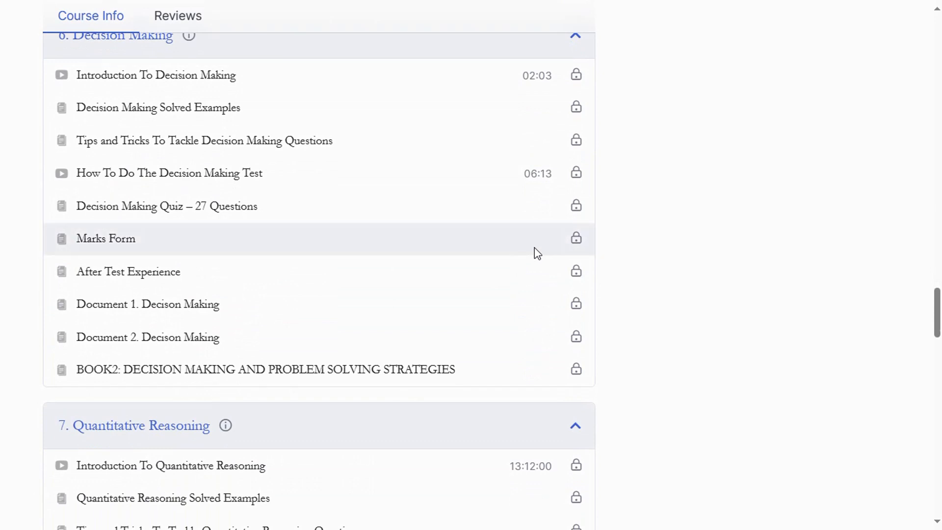
click(265, 369)
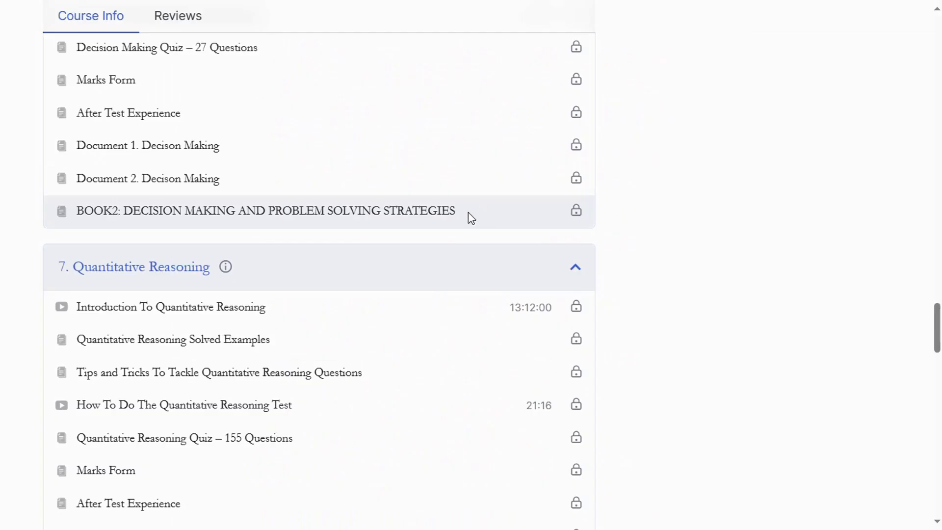
double_click(265, 211)
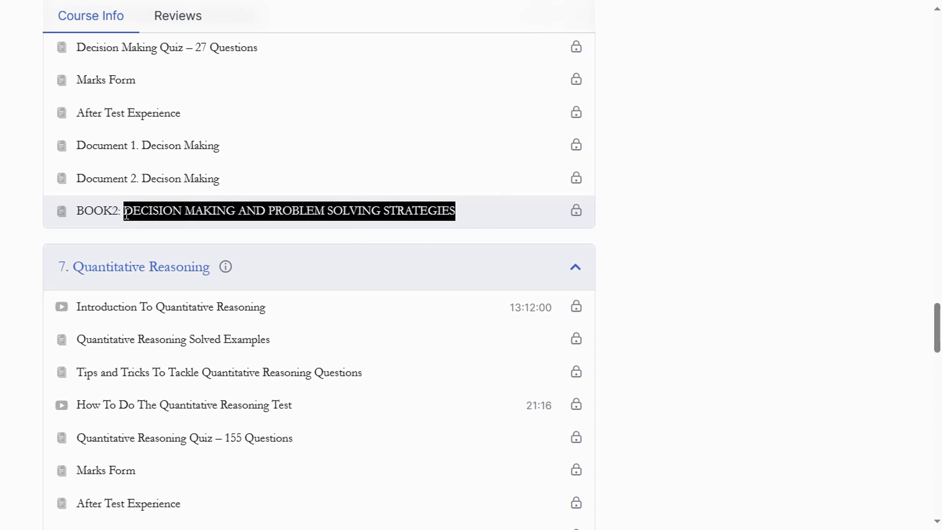
Scroll past Quantitative and Abstract Reasoning and collapse the Situational Judgement section.
scroll(down, 3)
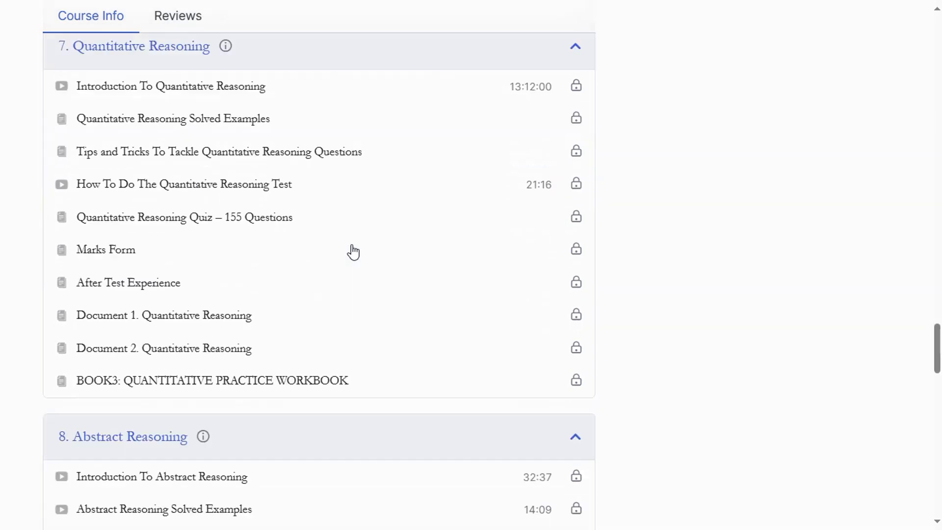
scroll(down, 3)
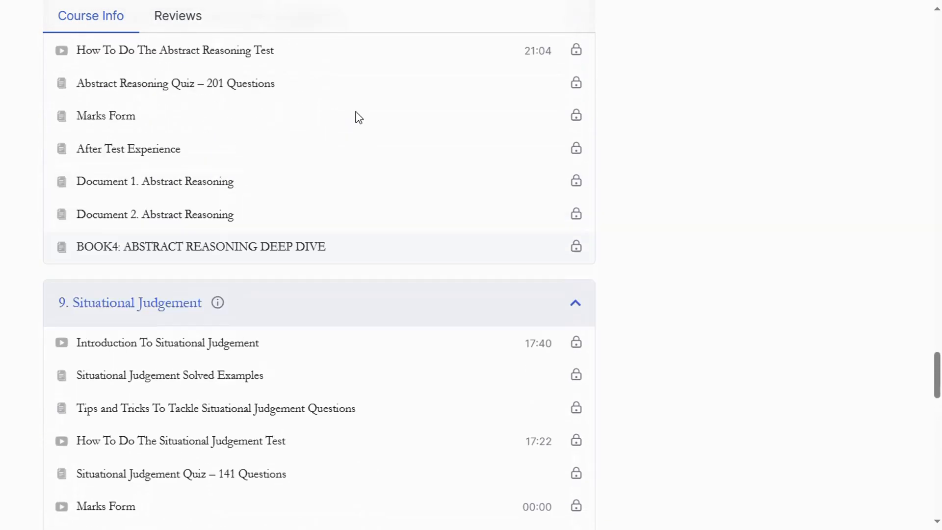
click(574, 302)
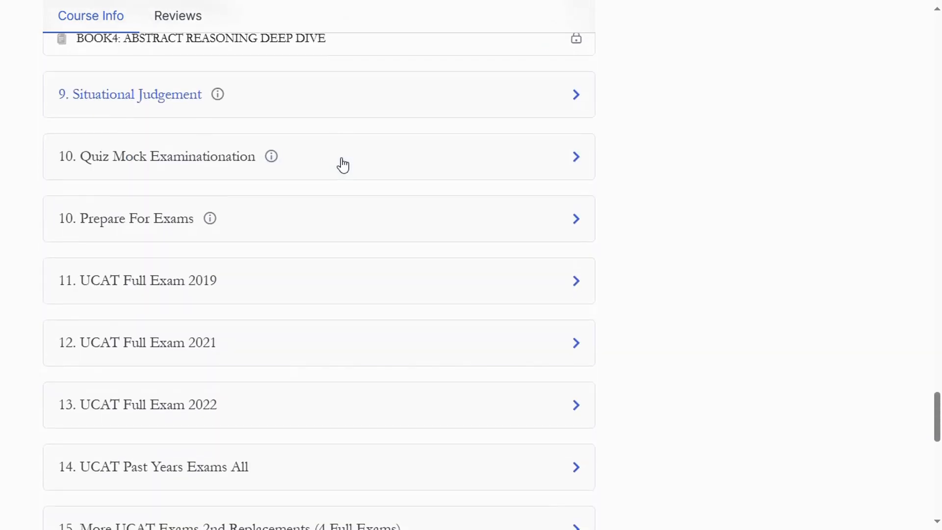
mouse_move(384, 164)
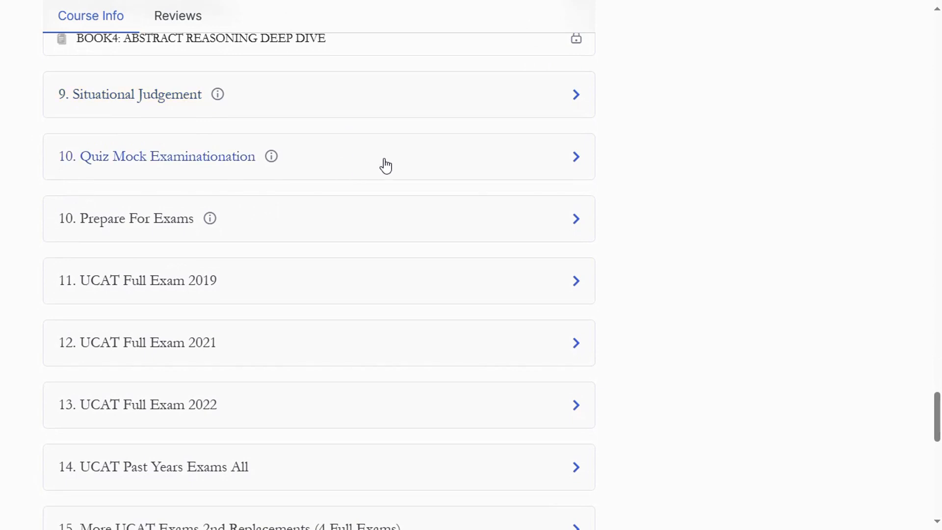
mouse_move(69, 215)
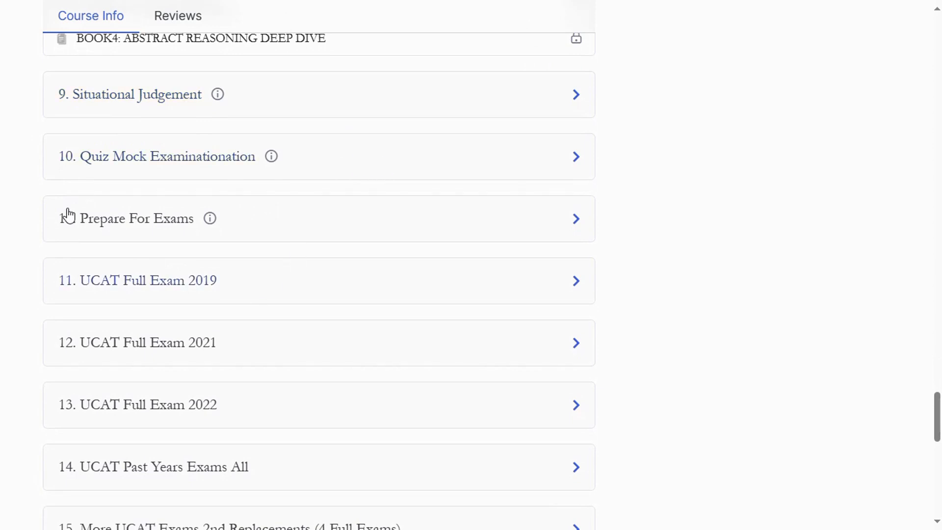
mouse_move(291, 404)
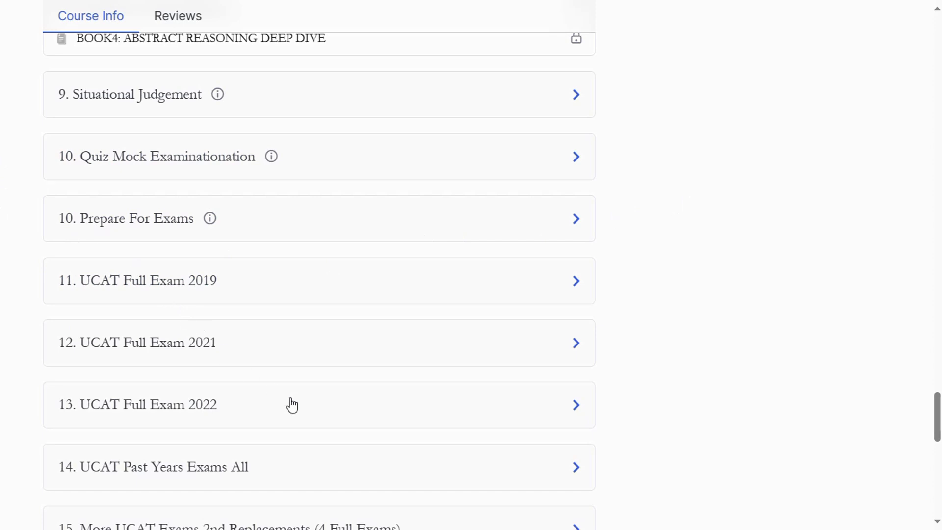
mouse_move(324, 265)
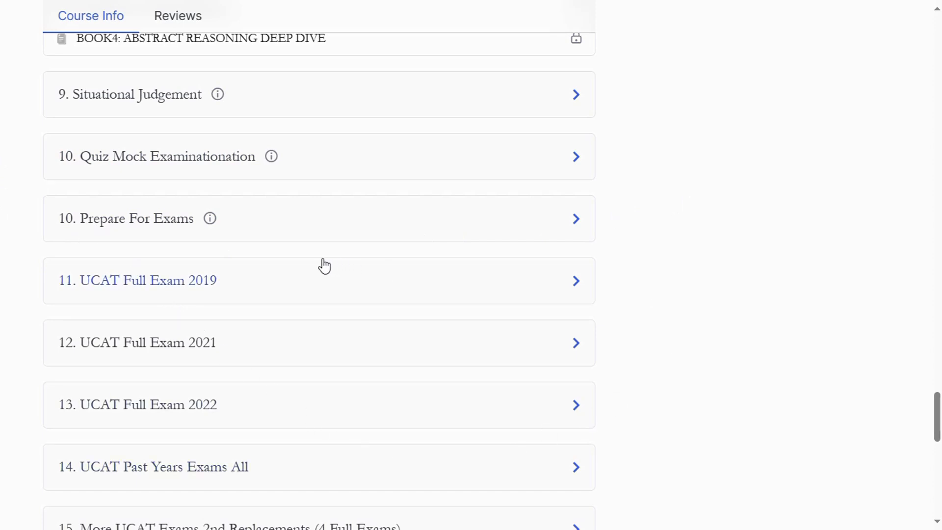
mouse_move(448, 201)
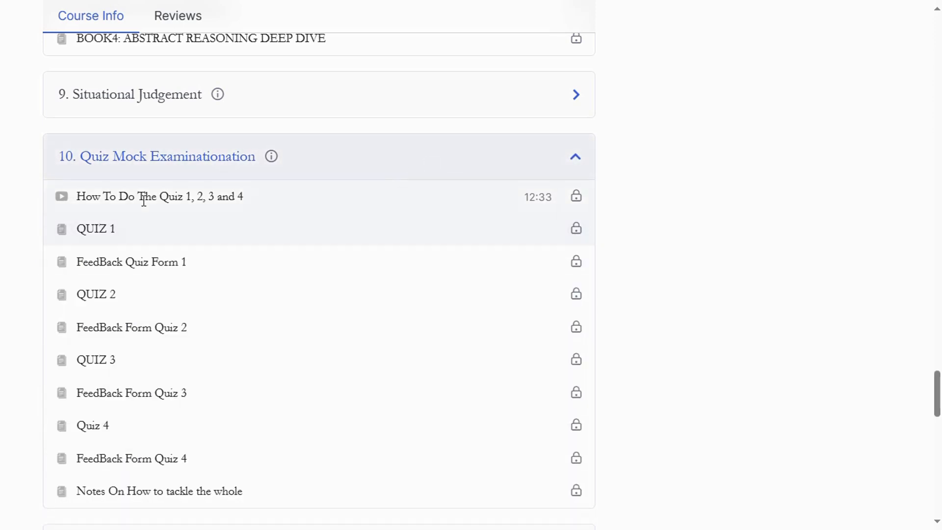
Scroll through the Quiz Mock Examination section's locked quiz and feedback form lessons.
scroll(down, 3)
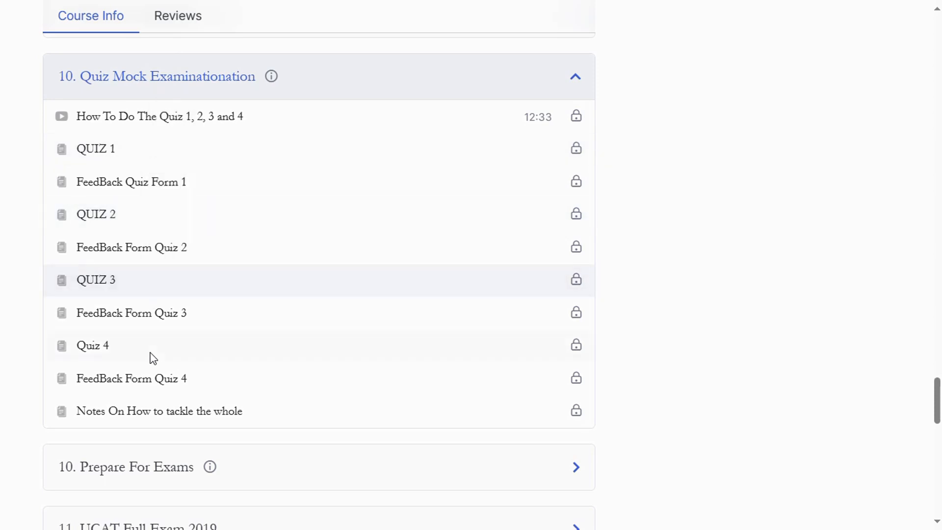
mouse_move(268, 347)
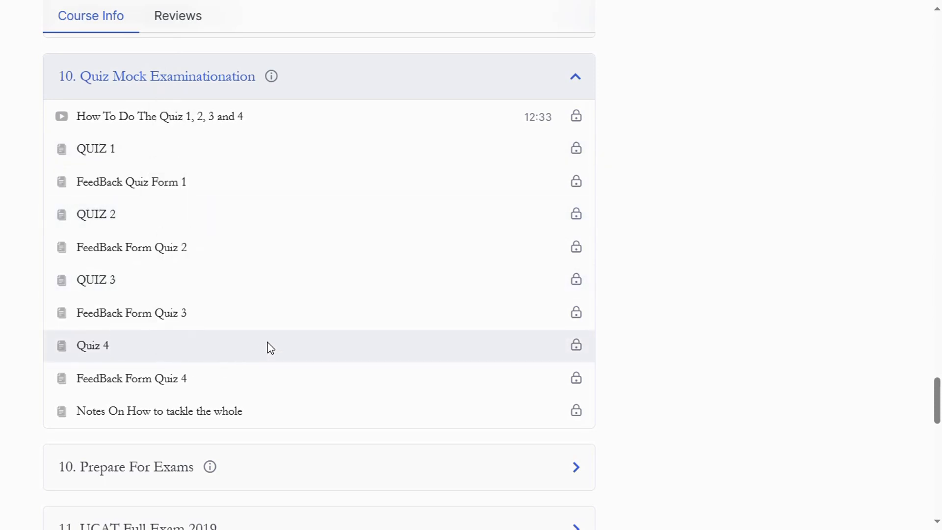
scroll(down, 3)
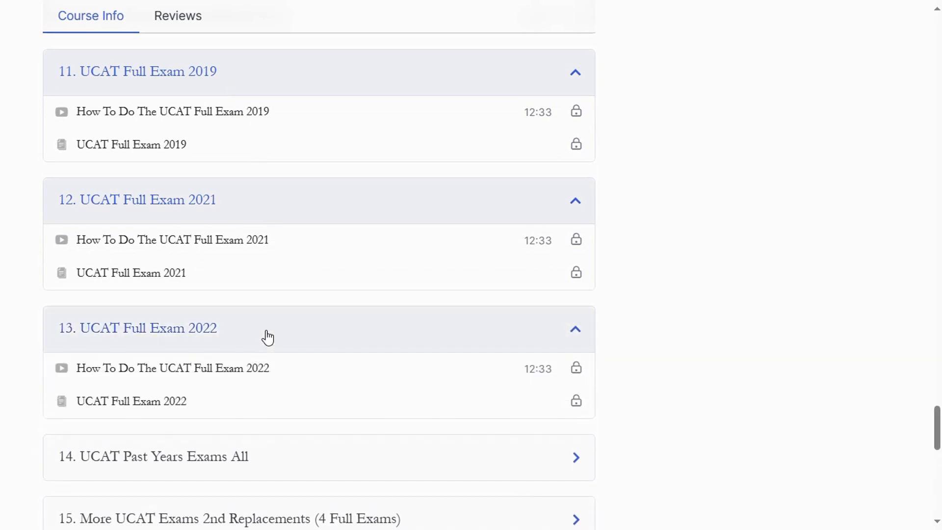
mouse_move(294, 341)
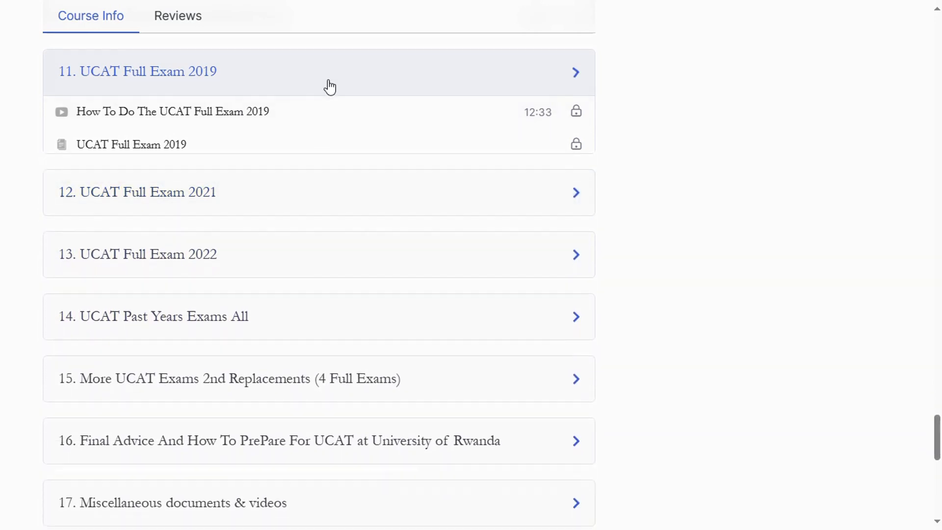
Collapse the UCAT Full Exam 2019 section, leaving sections 11–18 folded.
click(319, 72)
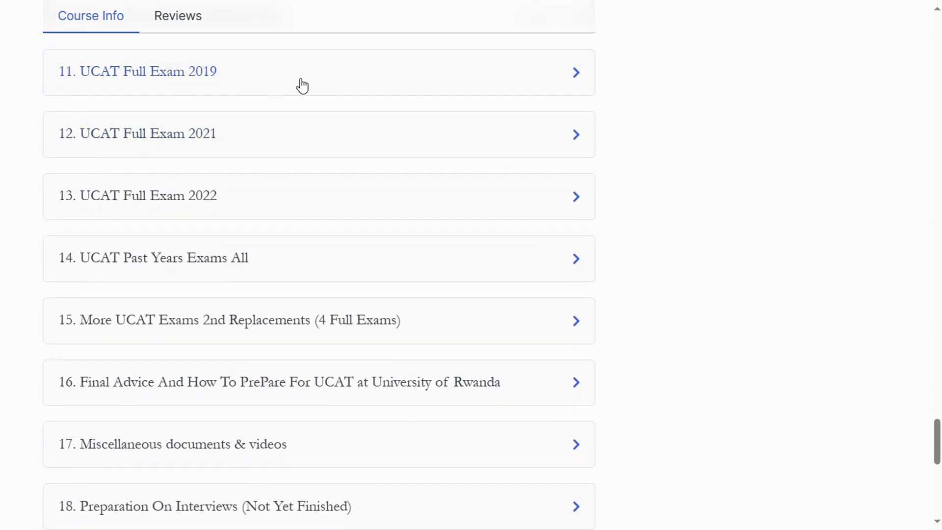
mouse_move(174, 144)
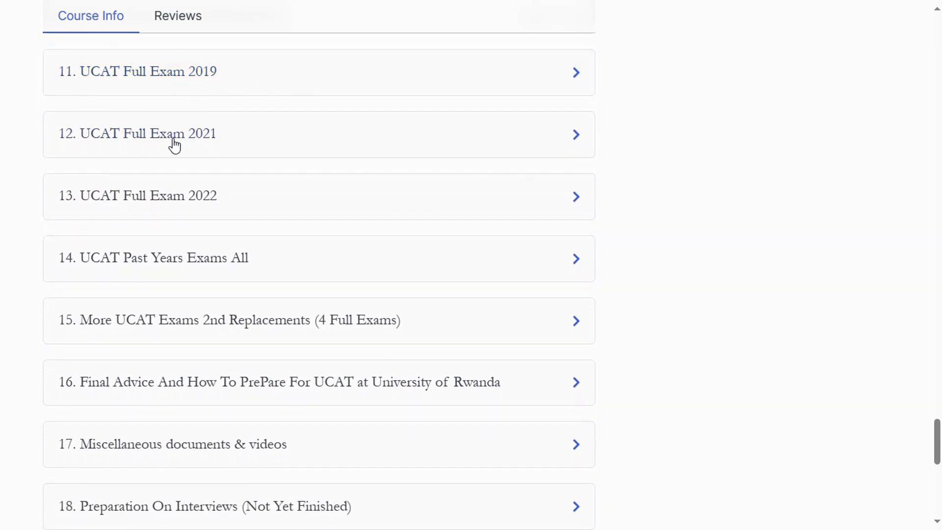
mouse_move(27, 221)
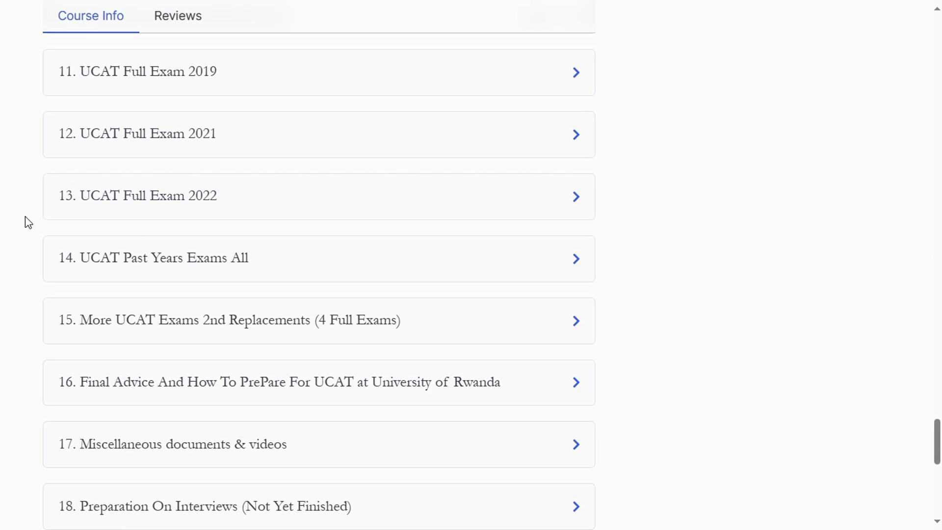
Scroll past section 18 to the certificate of completion panel and site footer.
scroll(down, 3)
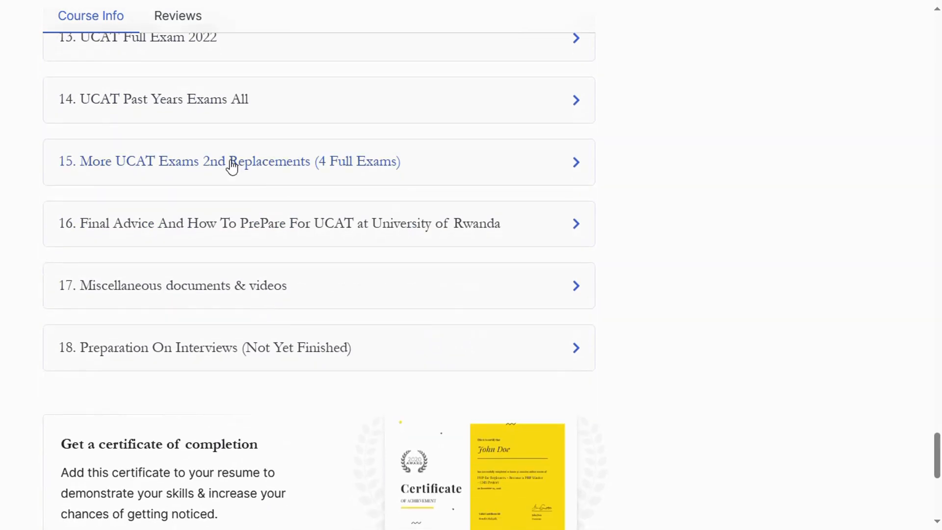
mouse_move(262, 241)
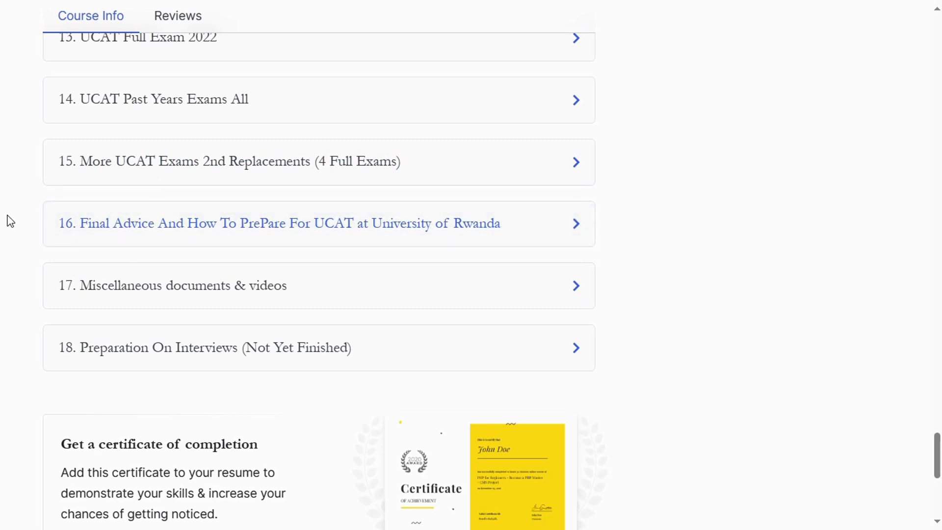
mouse_move(115, 215)
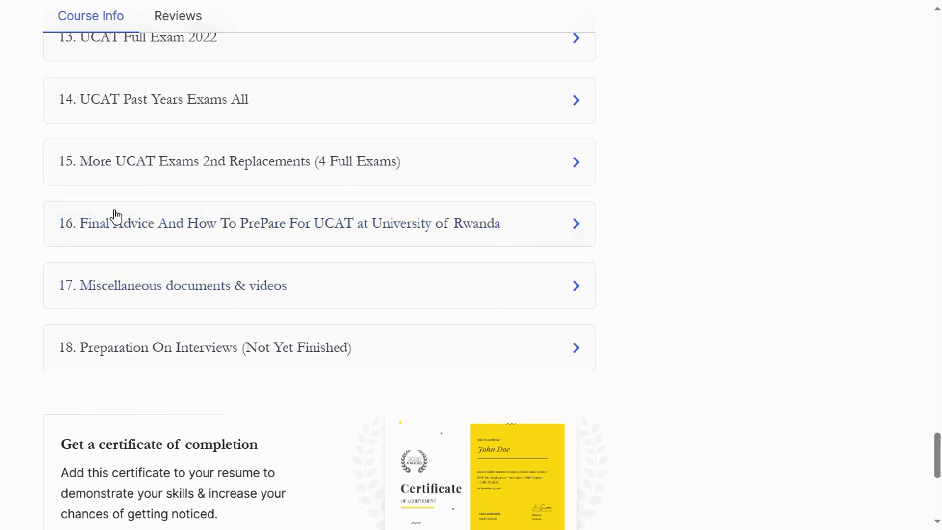
mouse_move(341, 380)
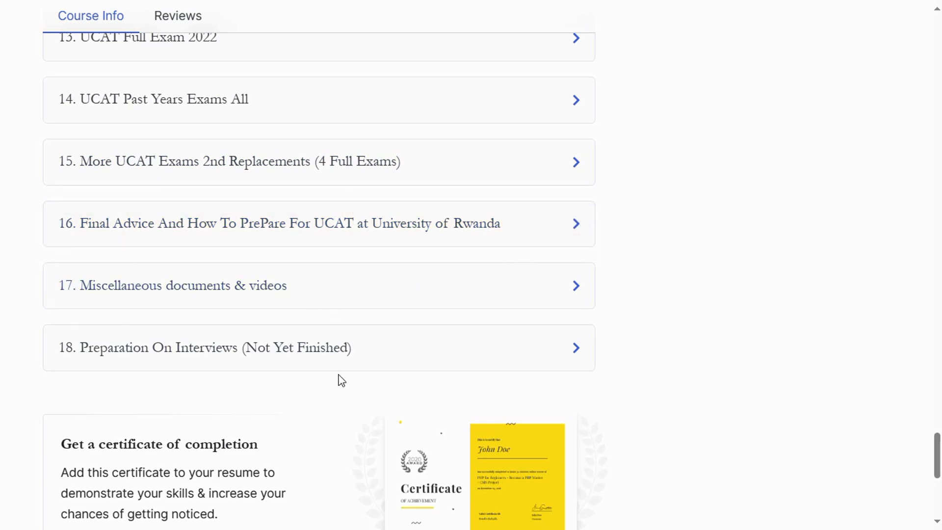
scroll(down, 3)
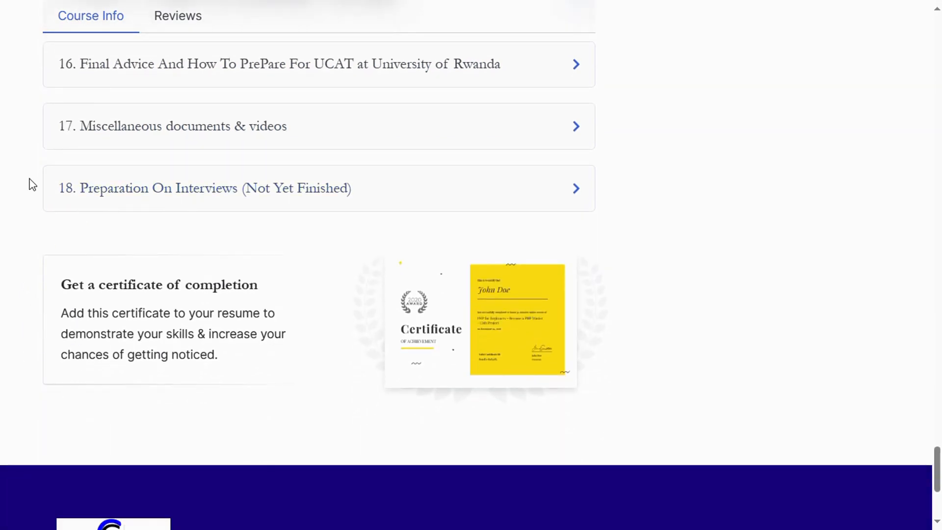
mouse_move(388, 201)
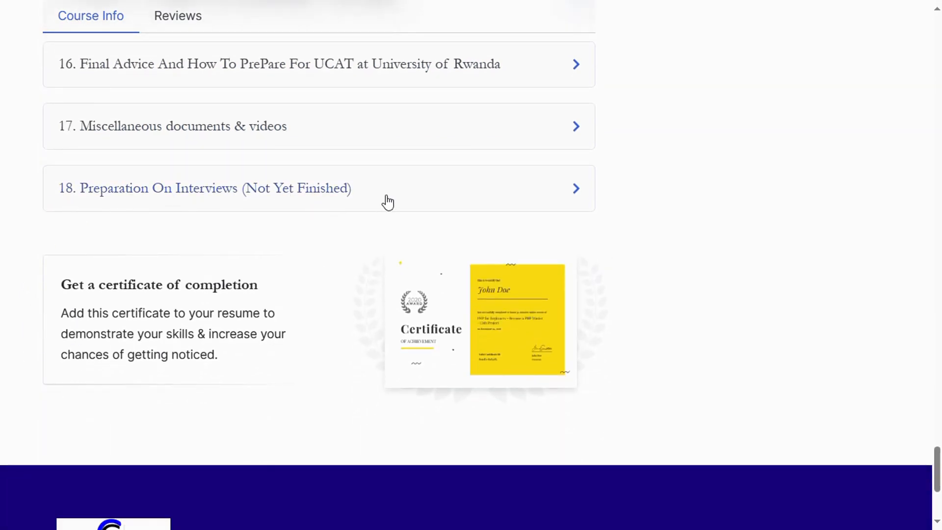
mouse_move(379, 212)
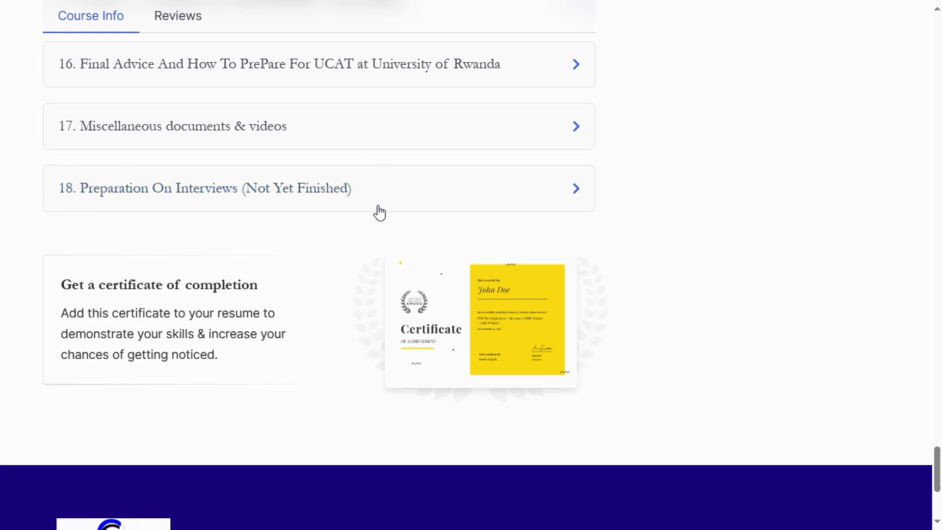
mouse_move(43, 195)
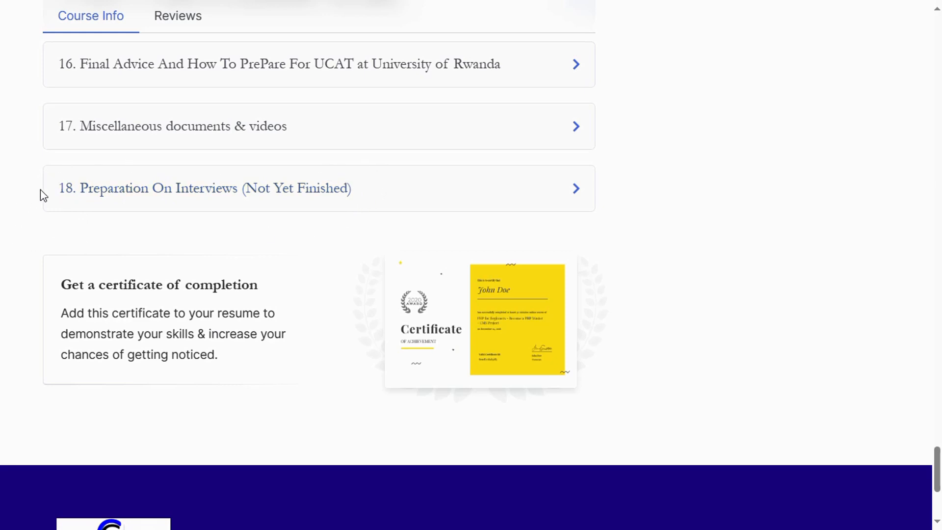
scroll(down, 3)
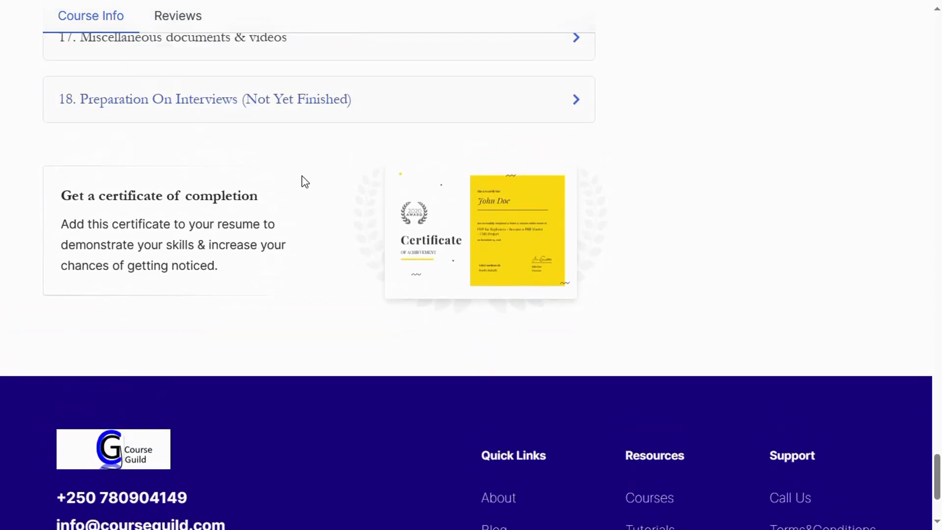
Return to the top of the course page and open instructor Derrick TheHuyeCom's profile from the 'A course by' panel.
scroll(up, 3)
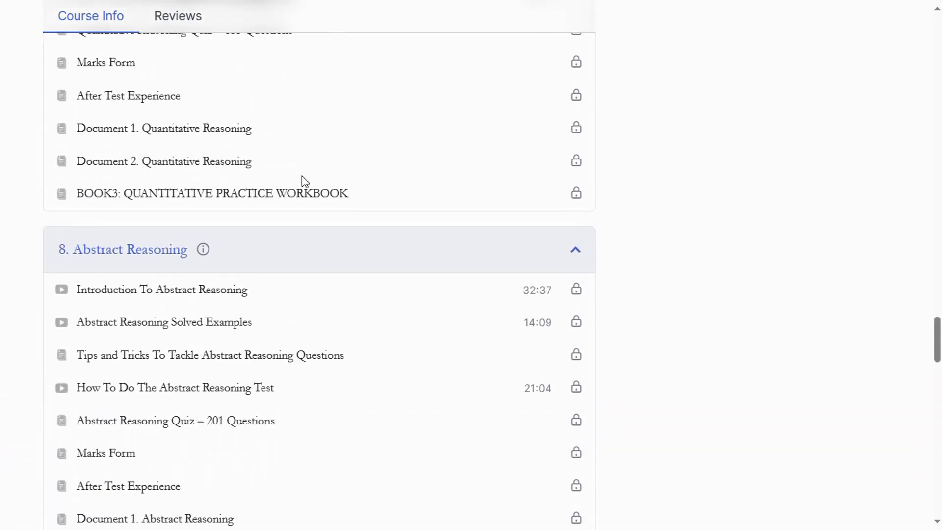
scroll(up, 3)
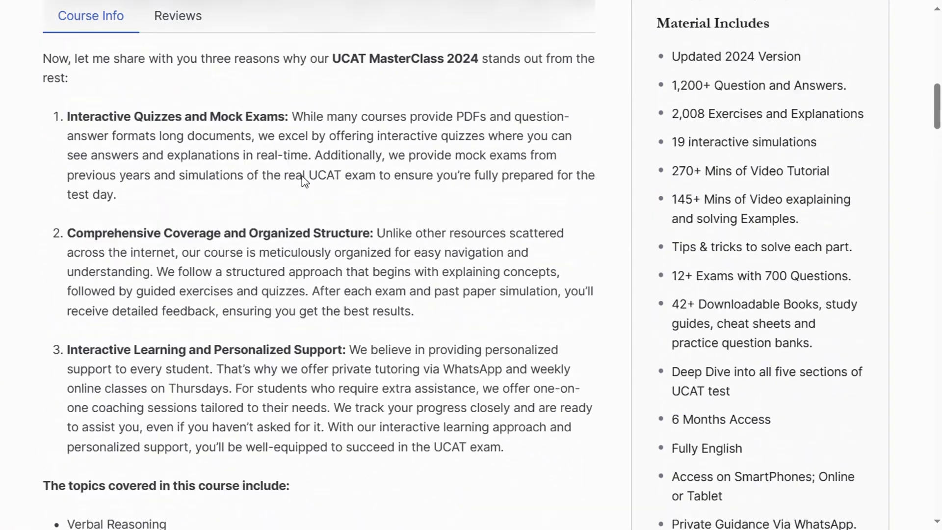
scroll(up, 3)
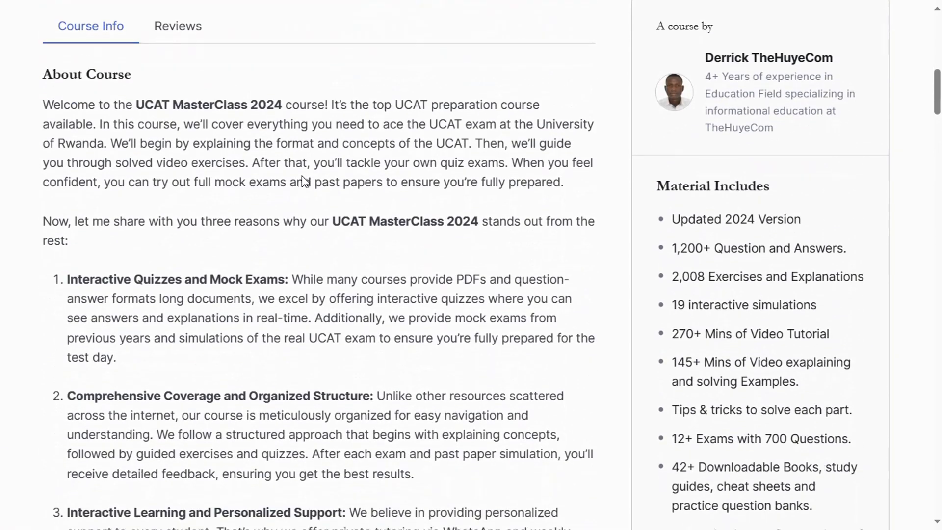
scroll(down, 3)
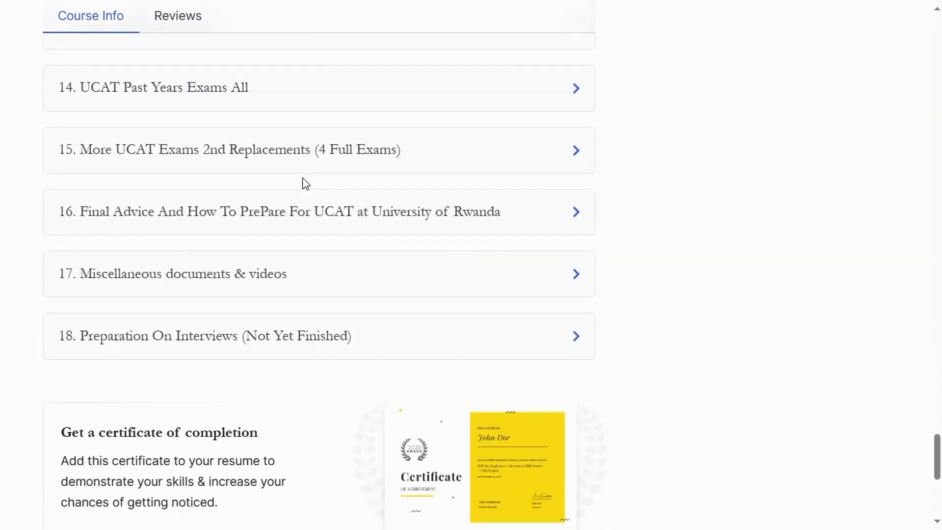
scroll(down, 3)
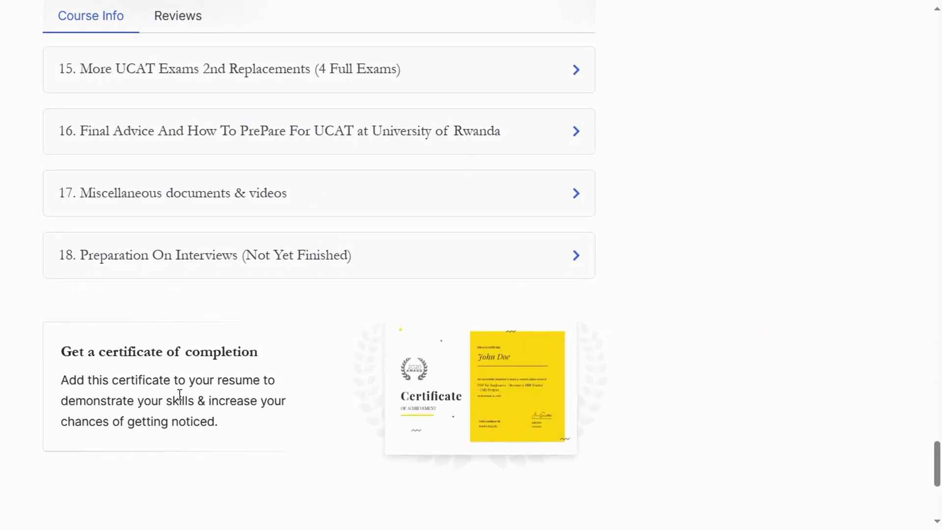
mouse_move(822, 348)
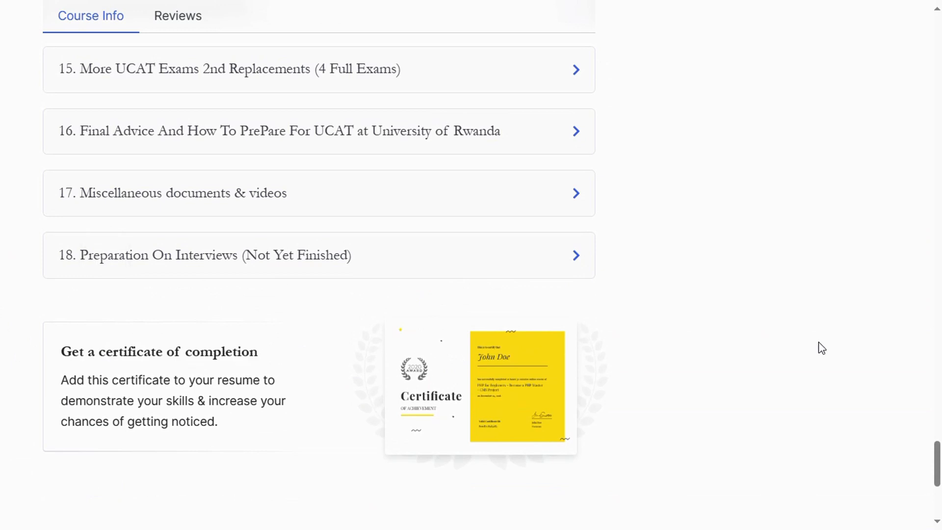
scroll(up, 3)
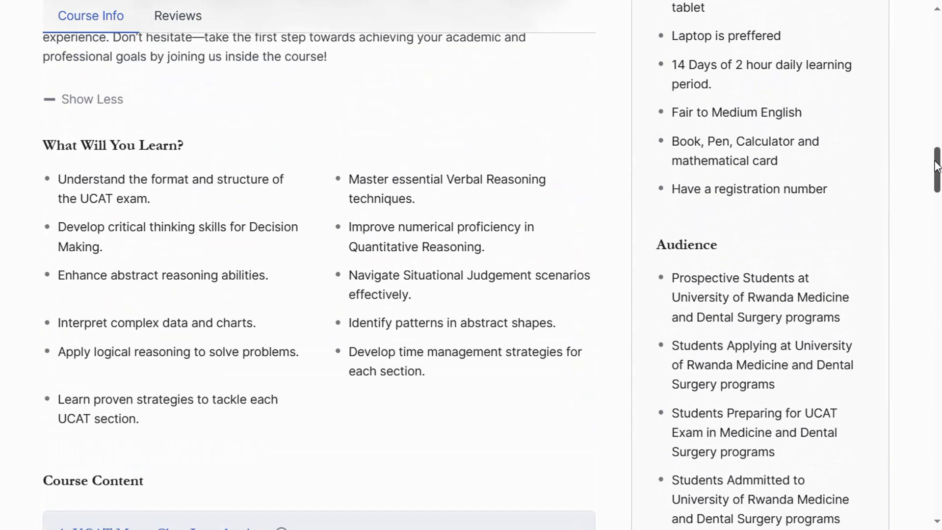
scroll(up, 3)
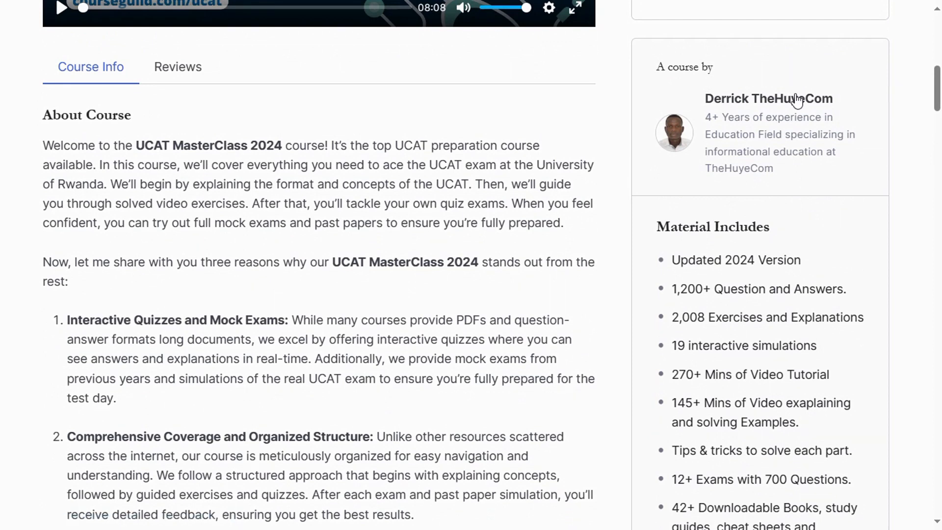
click(769, 98)
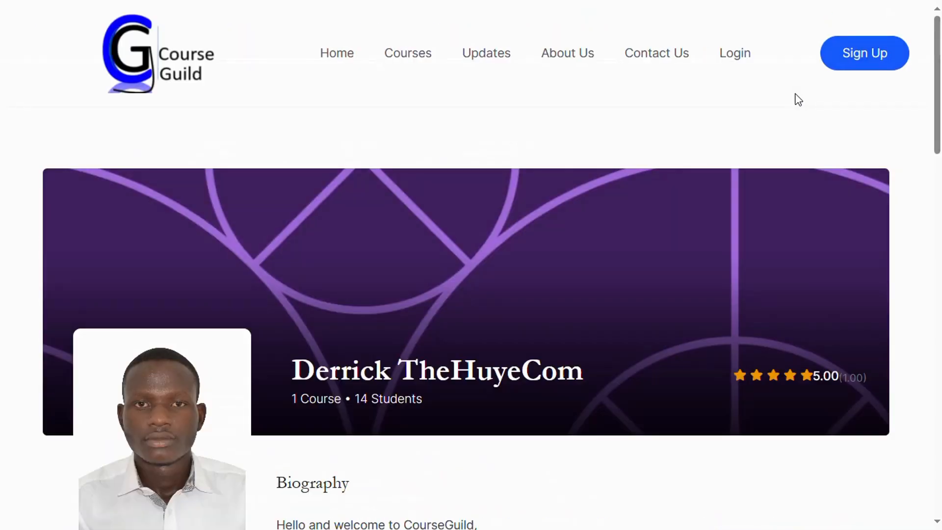